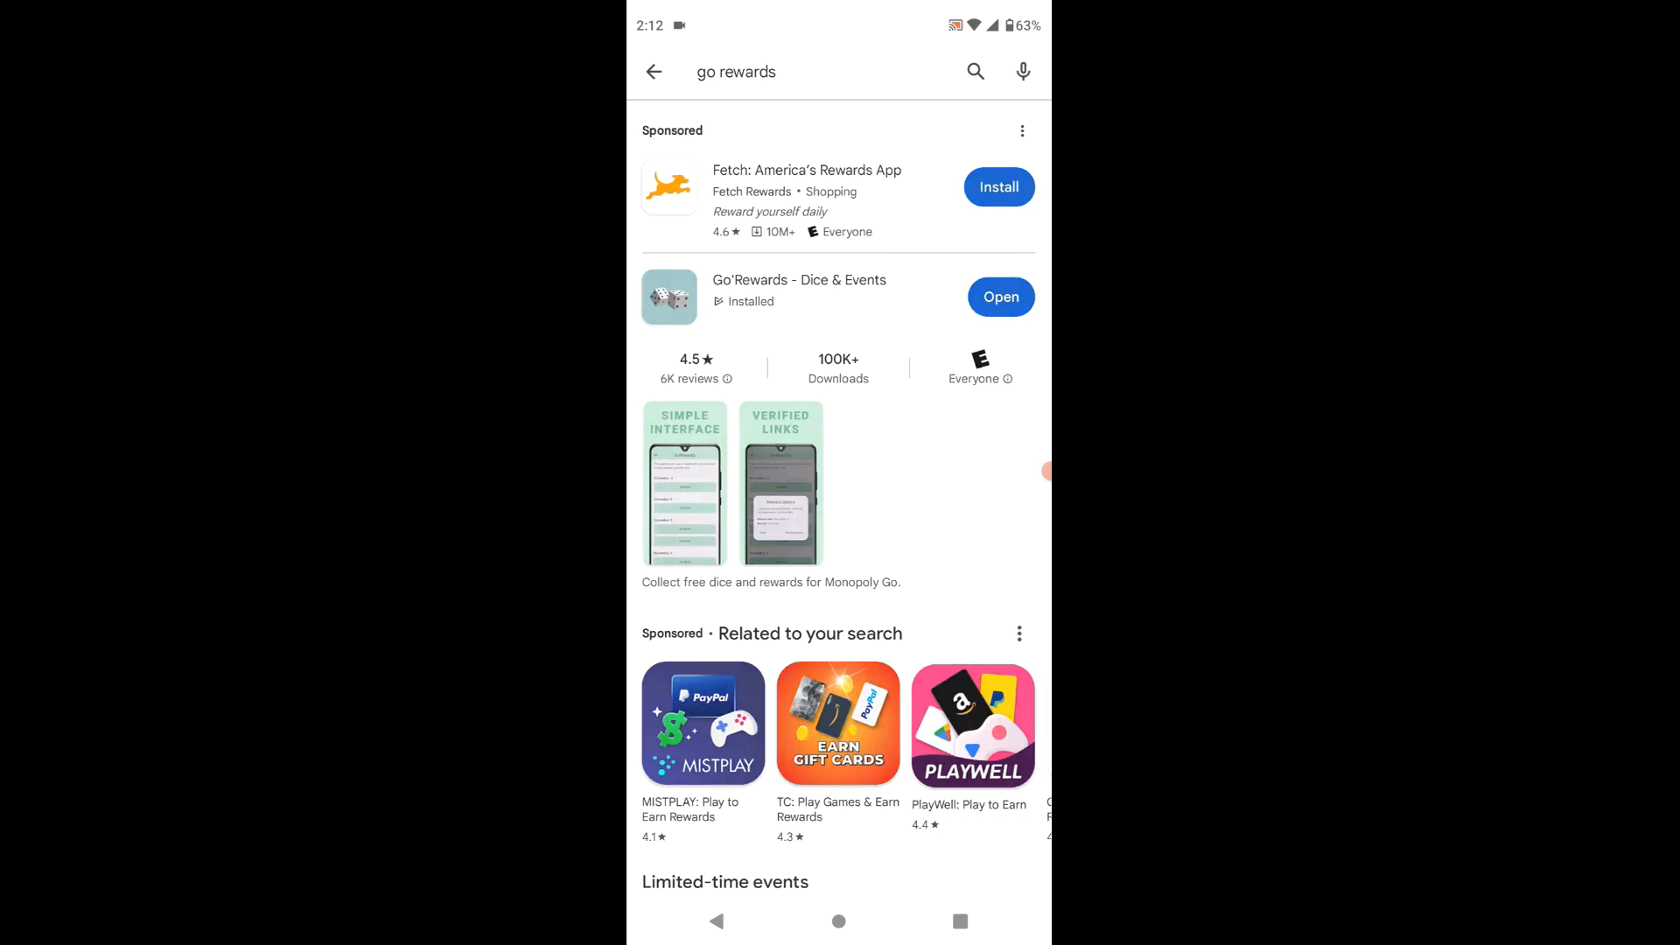
# View the installed Go'Rewards store page, then leave Play Store for the app drawer.
pyautogui.click(798, 280)
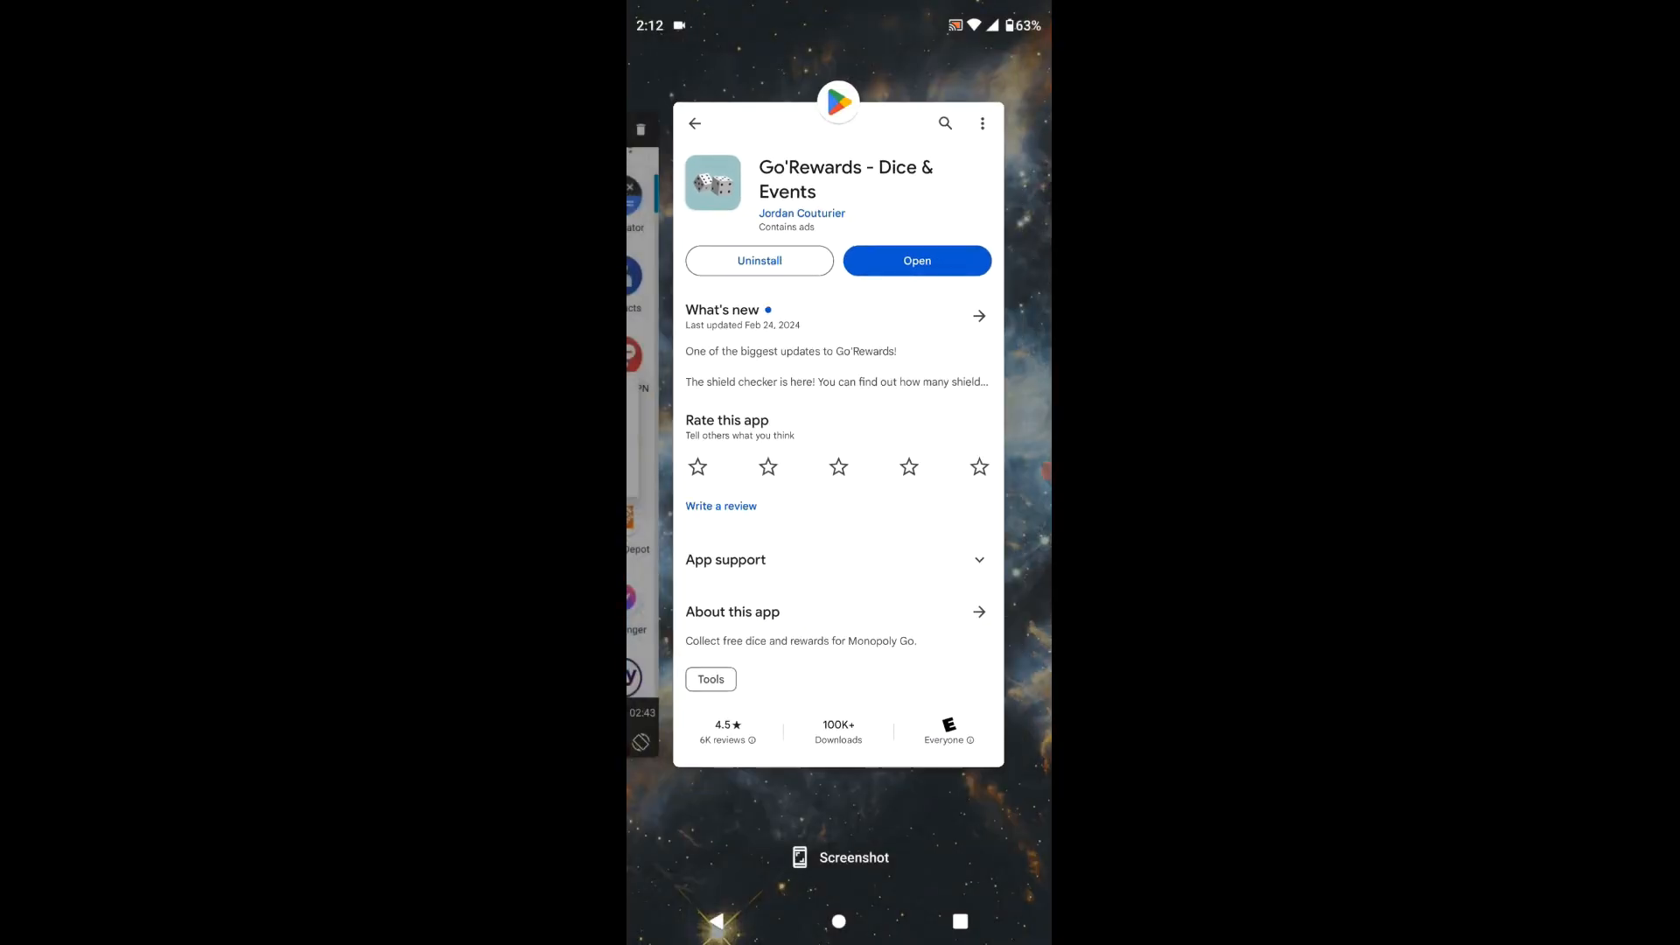
pyautogui.click(838, 920)
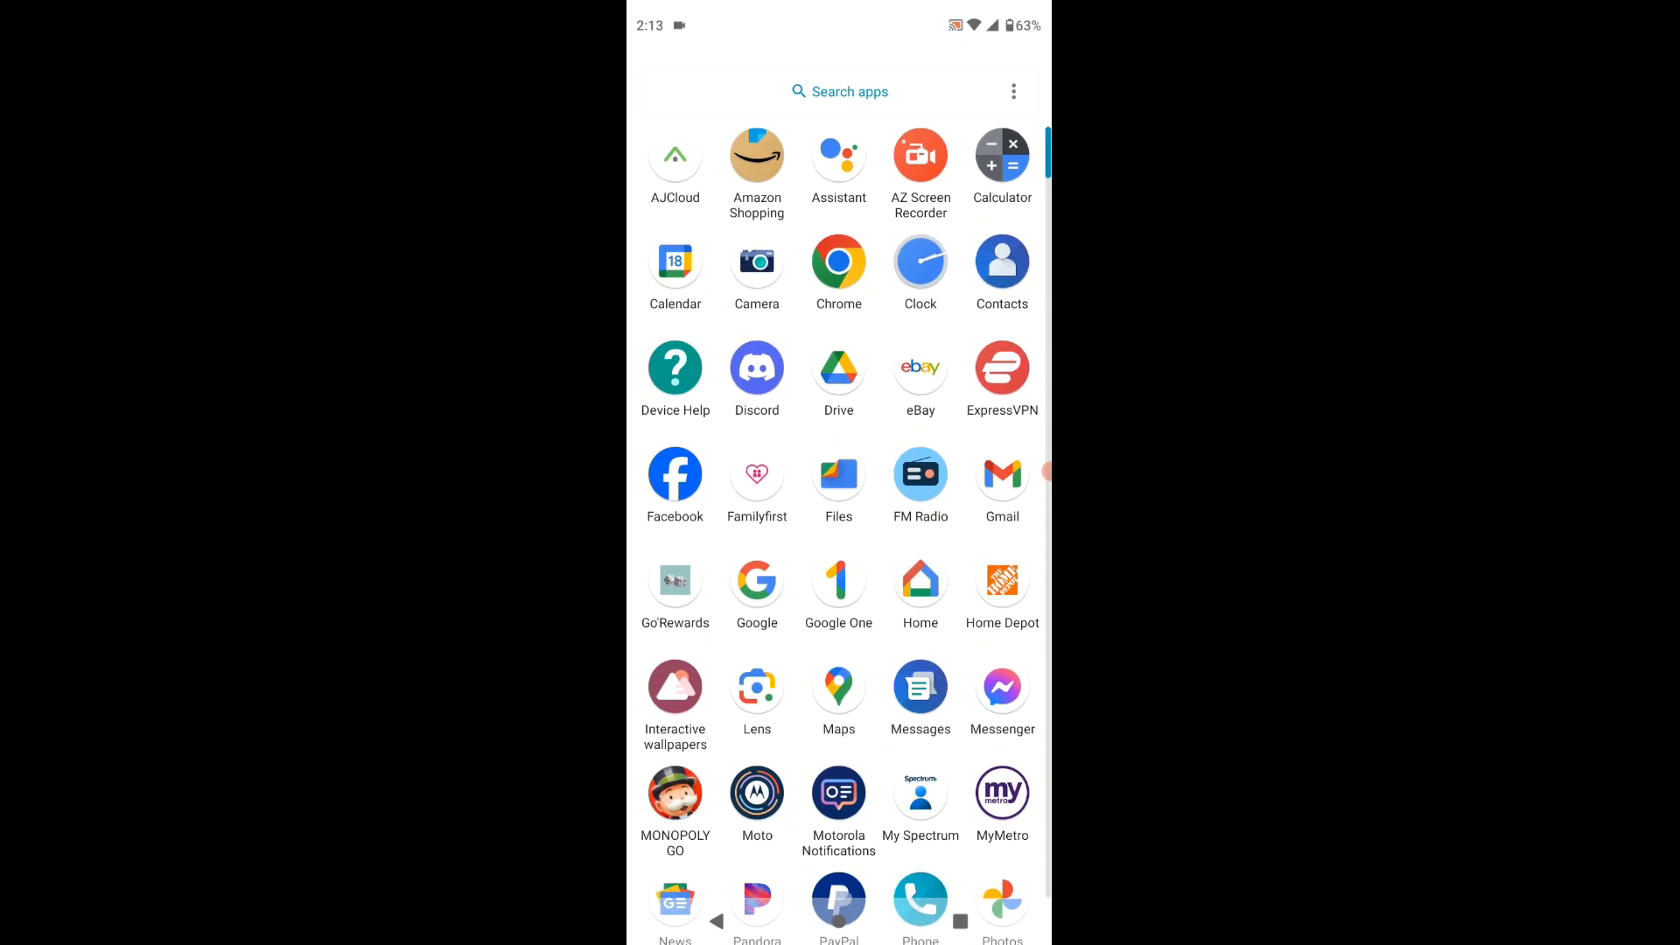
# Launch Go'Rewards, review friends' shield counts in Shield Checker, and return to the home menu.
pyautogui.click(675, 585)
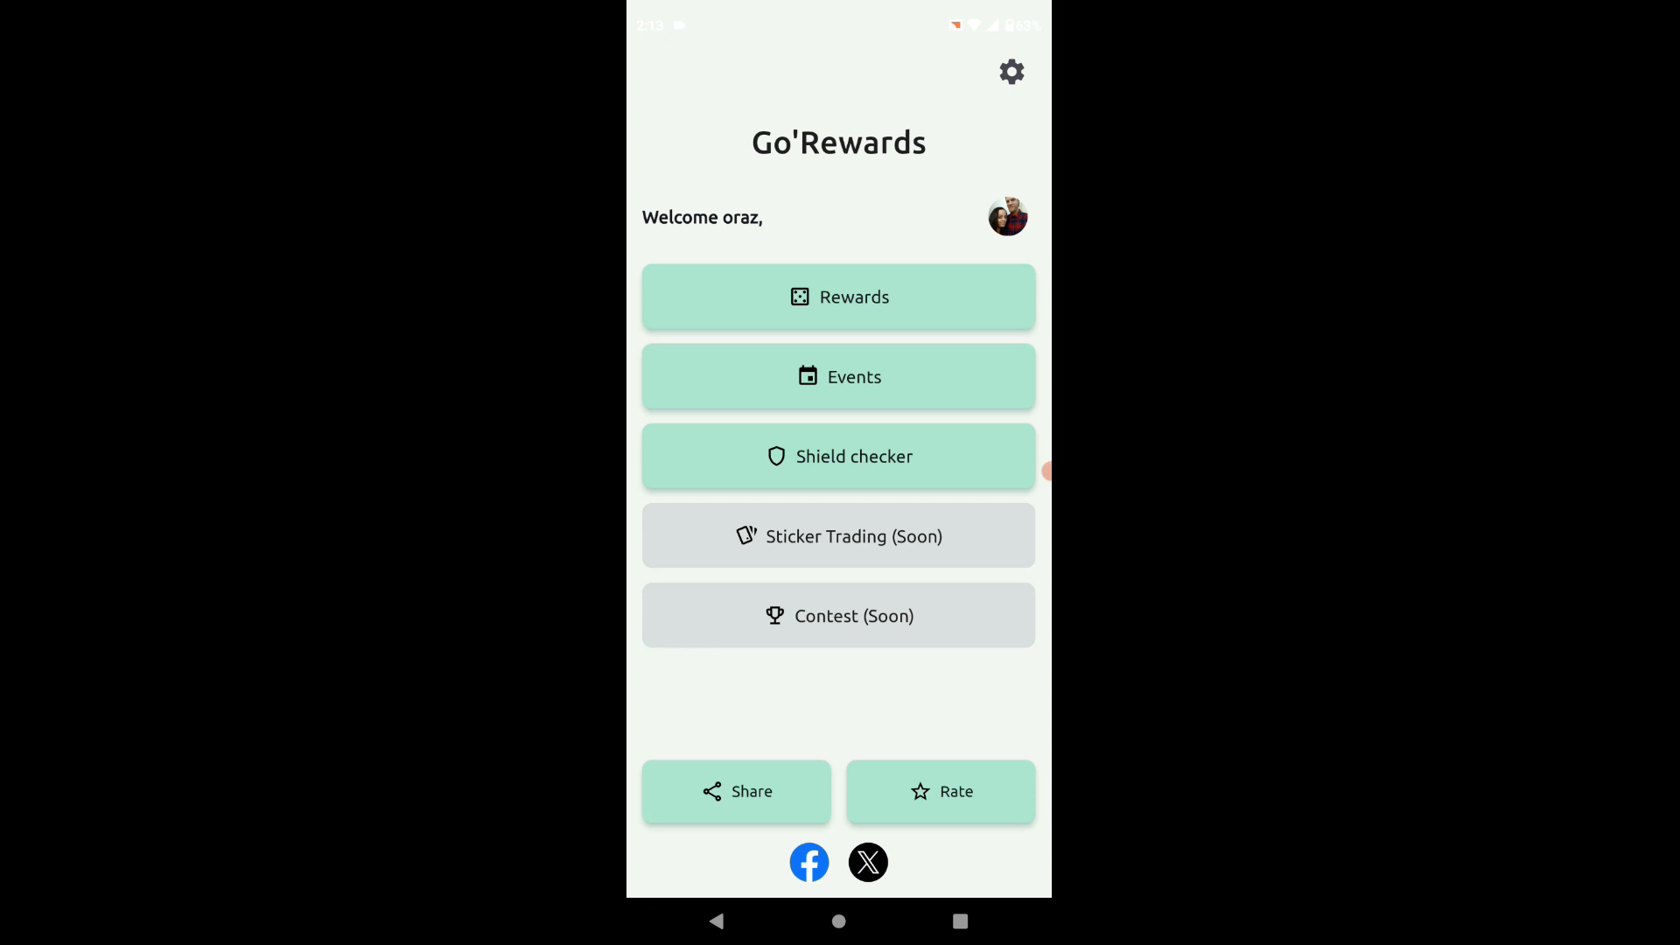
pyautogui.click(838, 457)
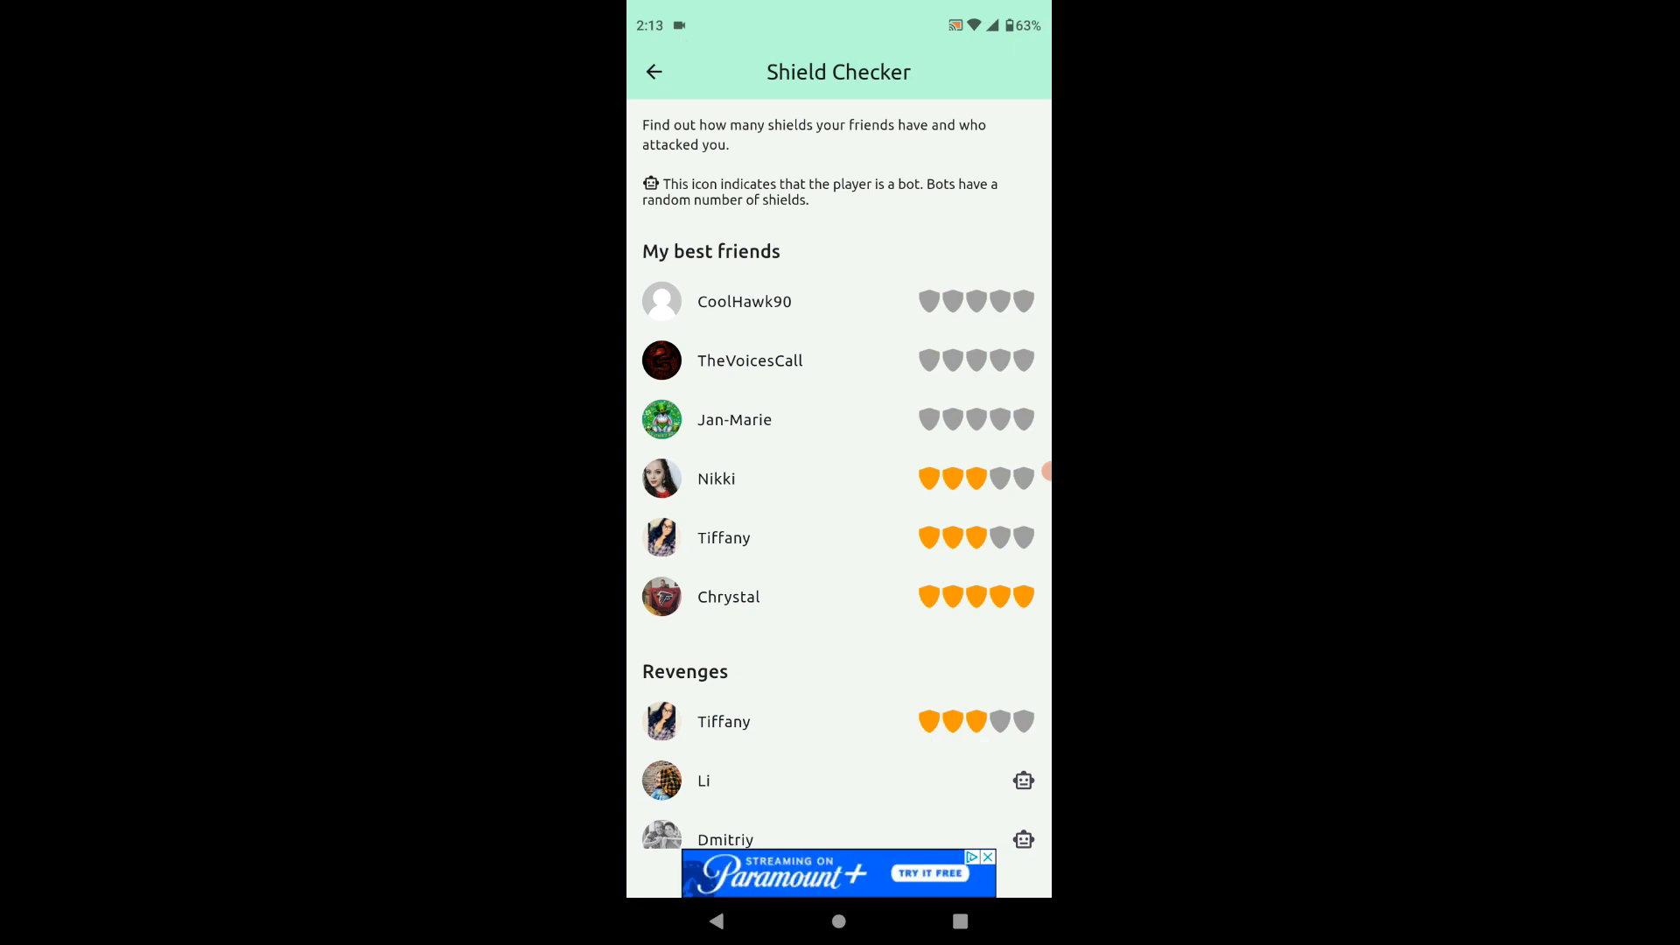
pyautogui.click(1024, 44)
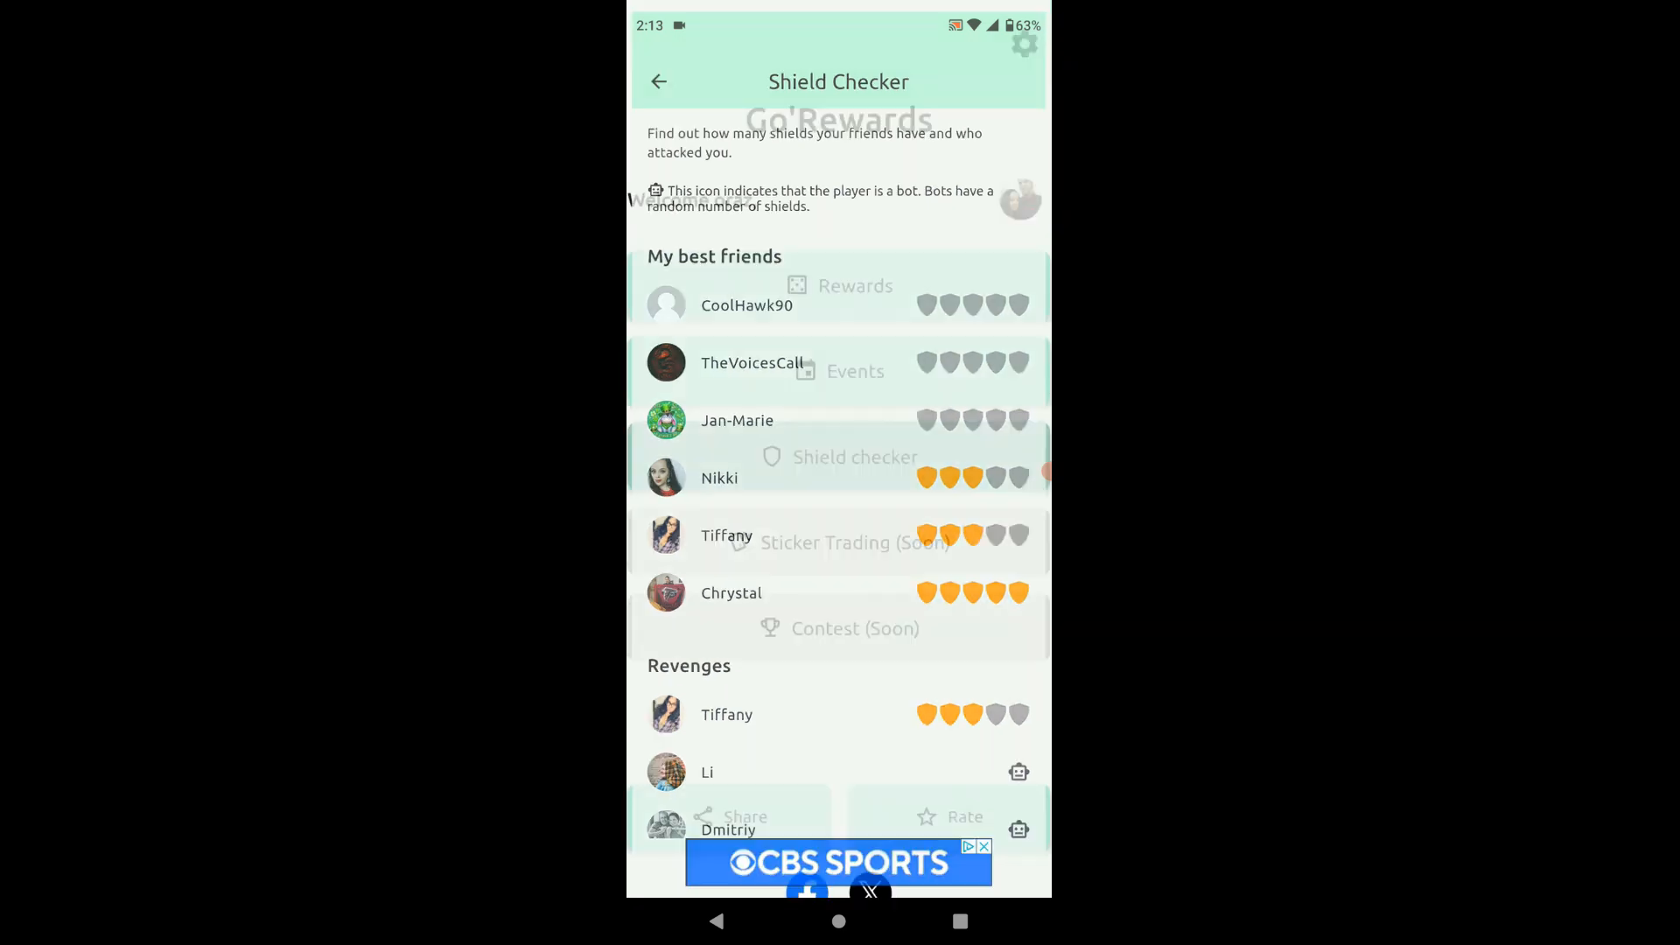
pyautogui.click(658, 80)
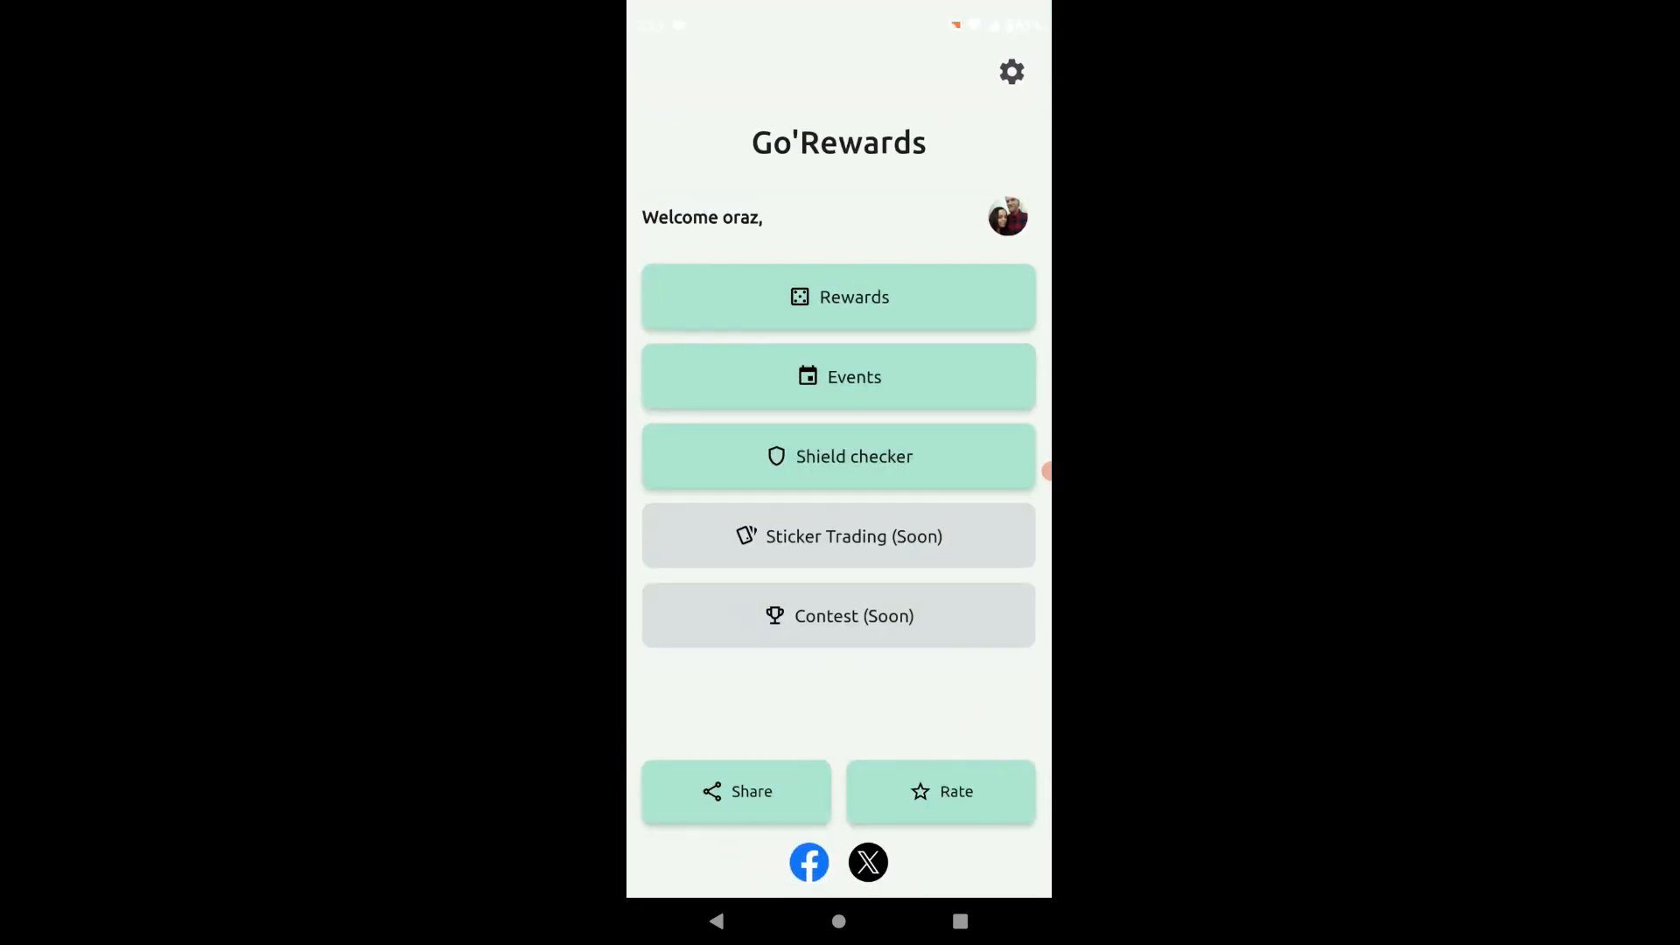
# Browse the Rewards list of dated dice links from March 18 back to March 14, returning to the top.
pyautogui.click(838, 297)
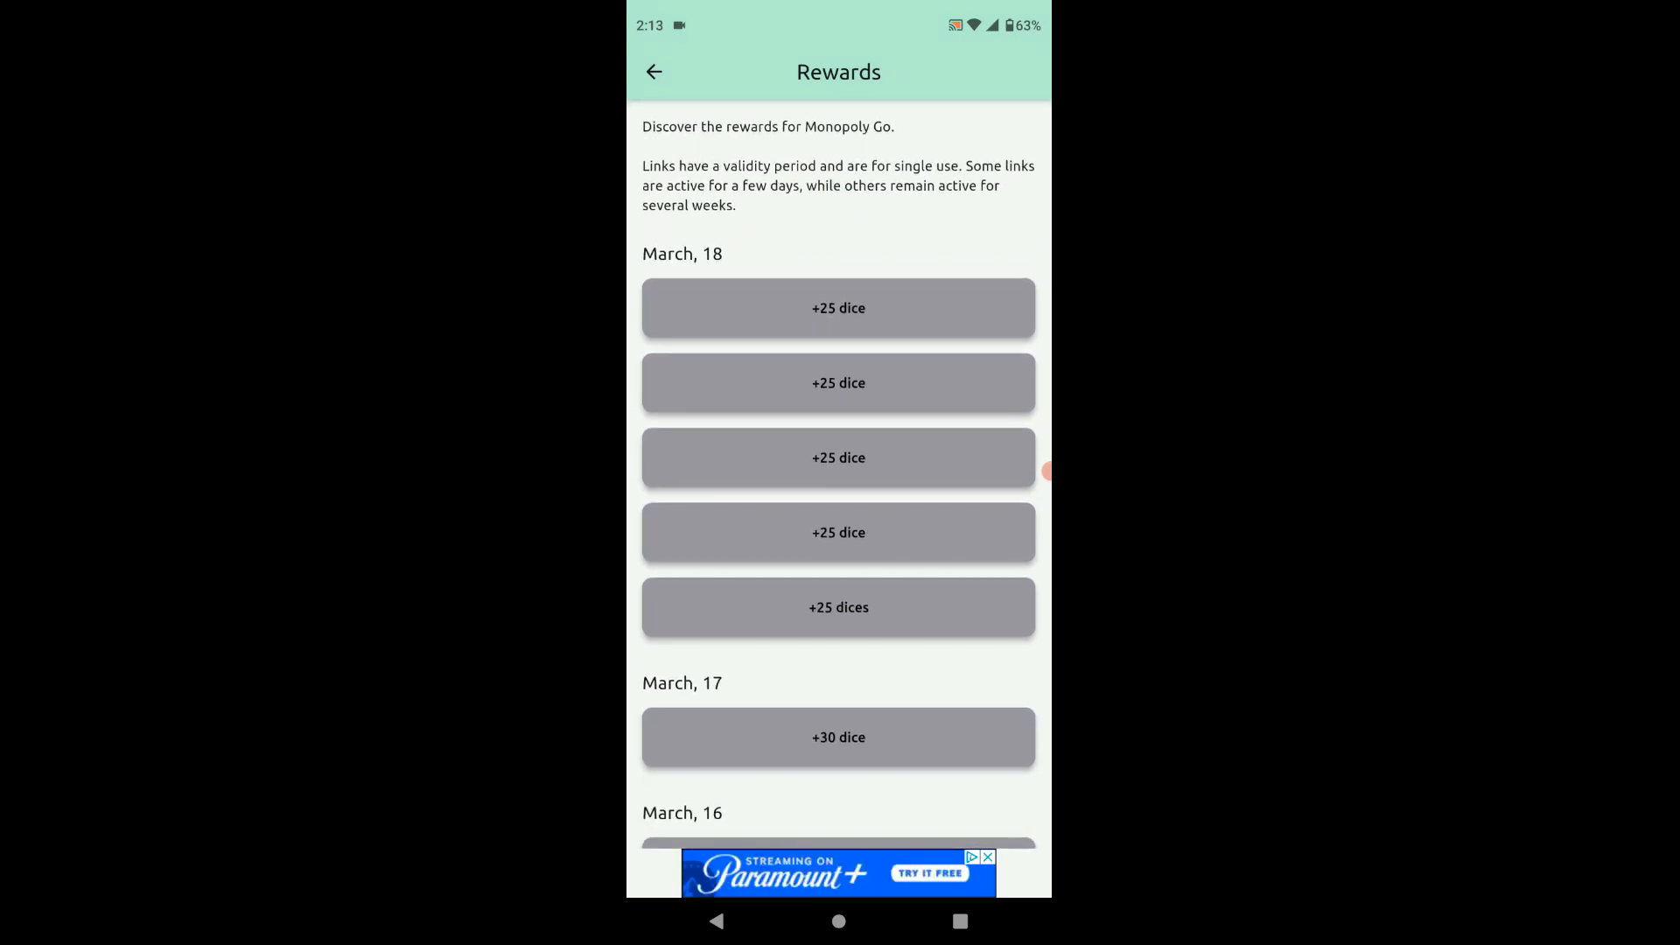
pyautogui.scroll(-3)
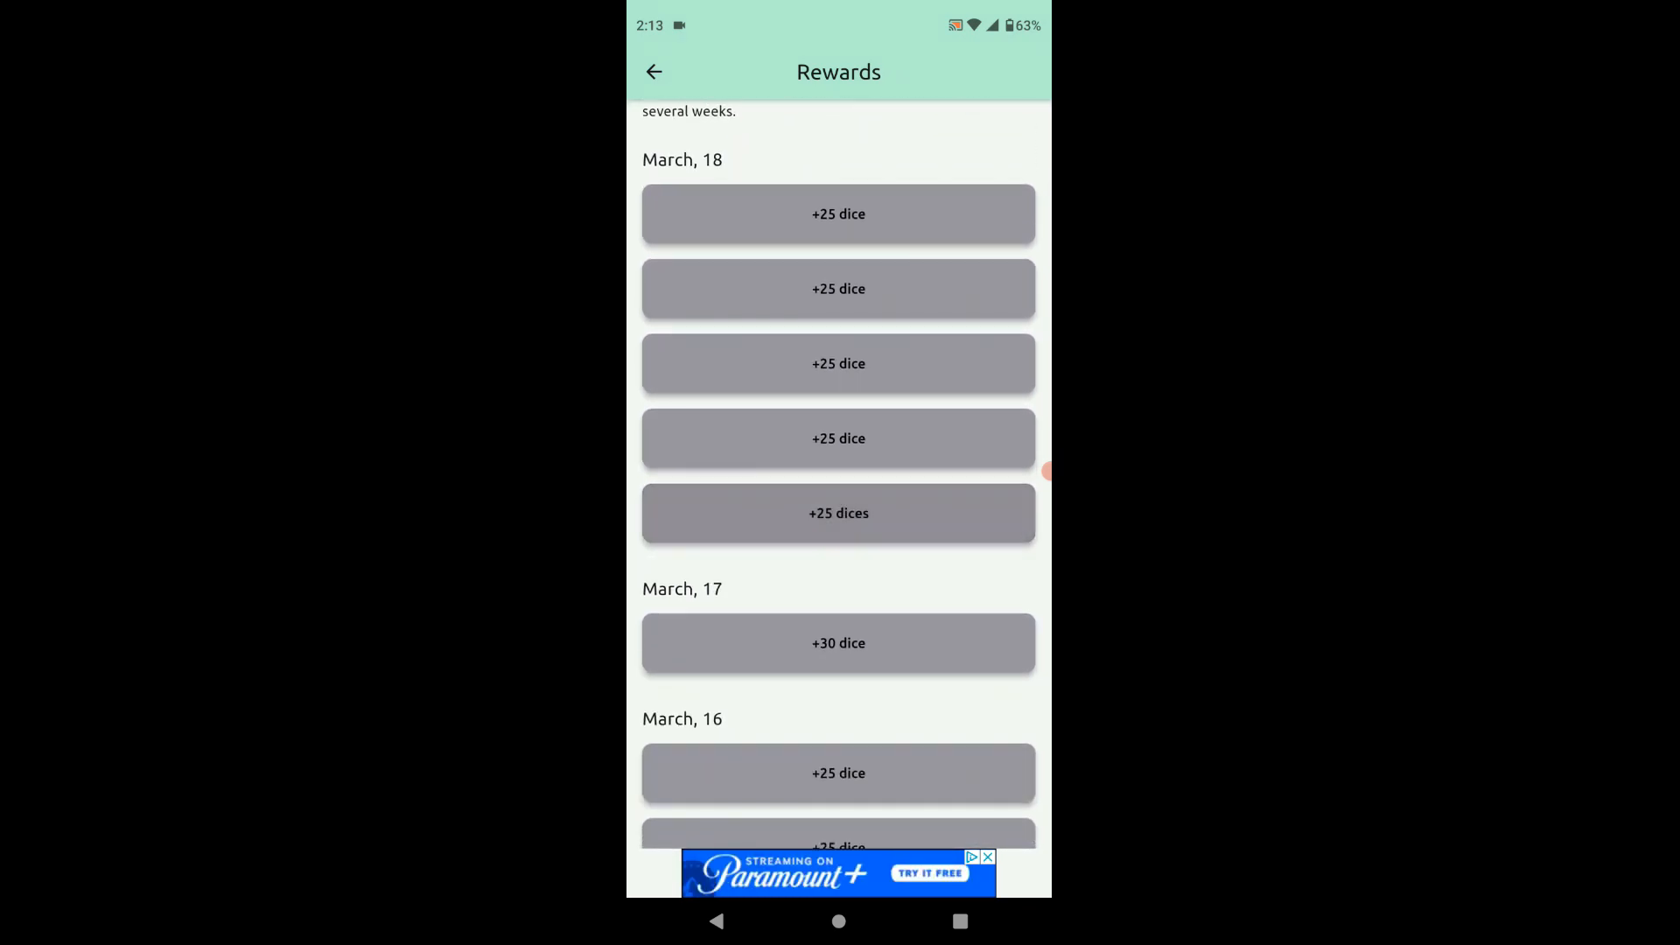
pyautogui.scroll(-3)
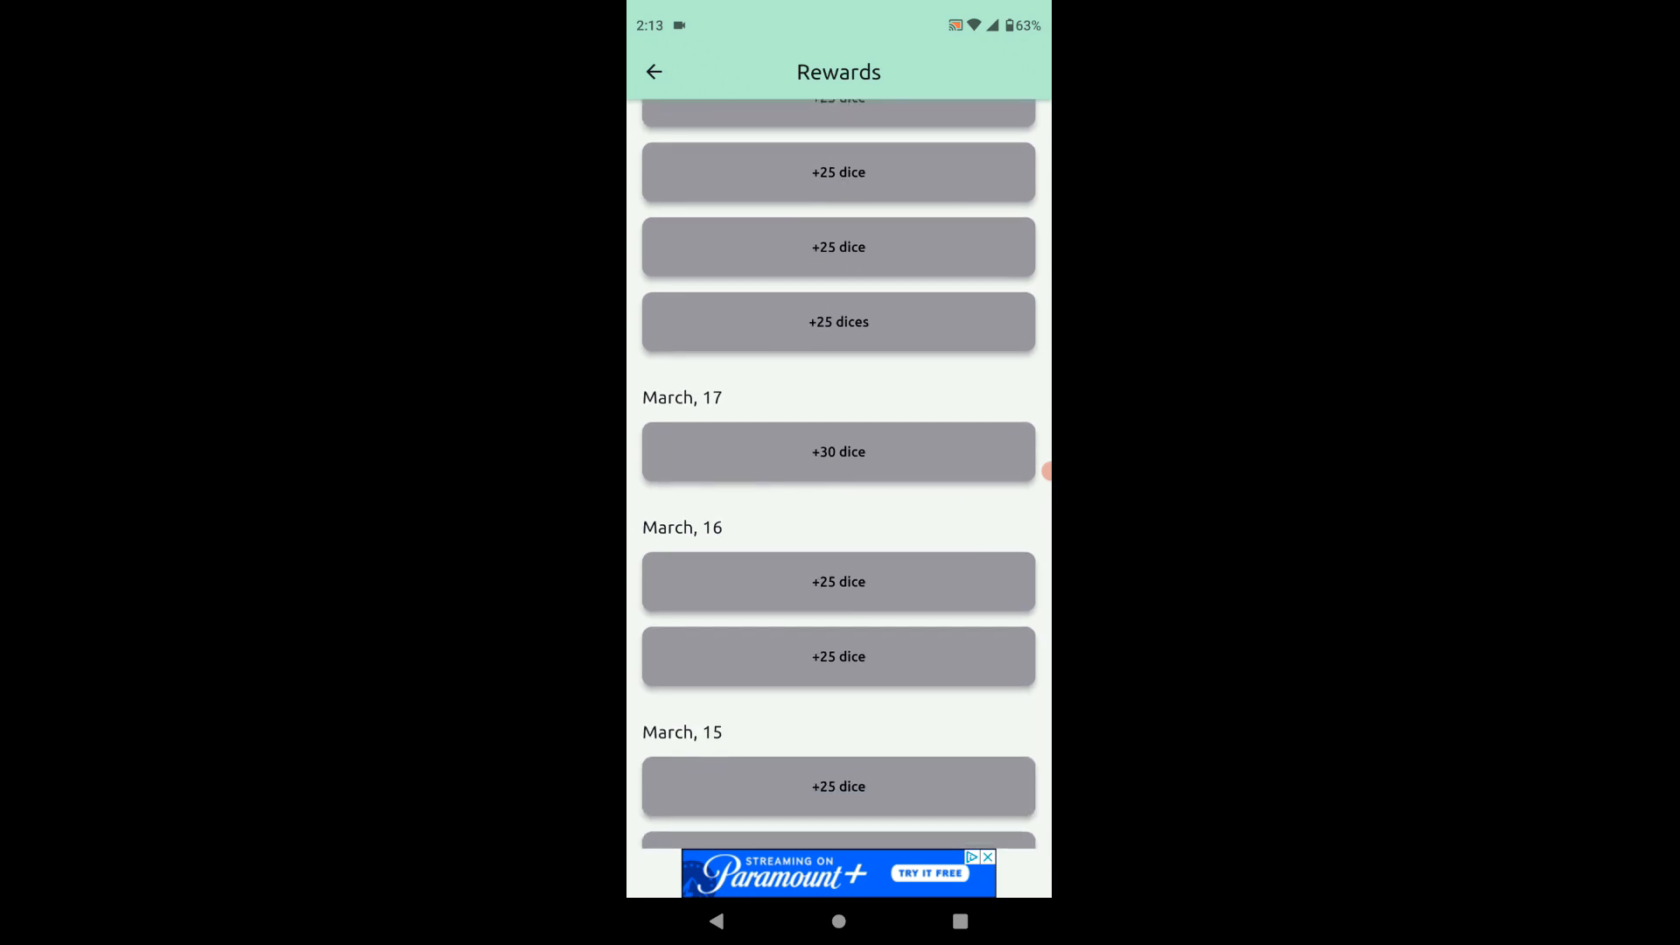
pyautogui.scroll(-3)
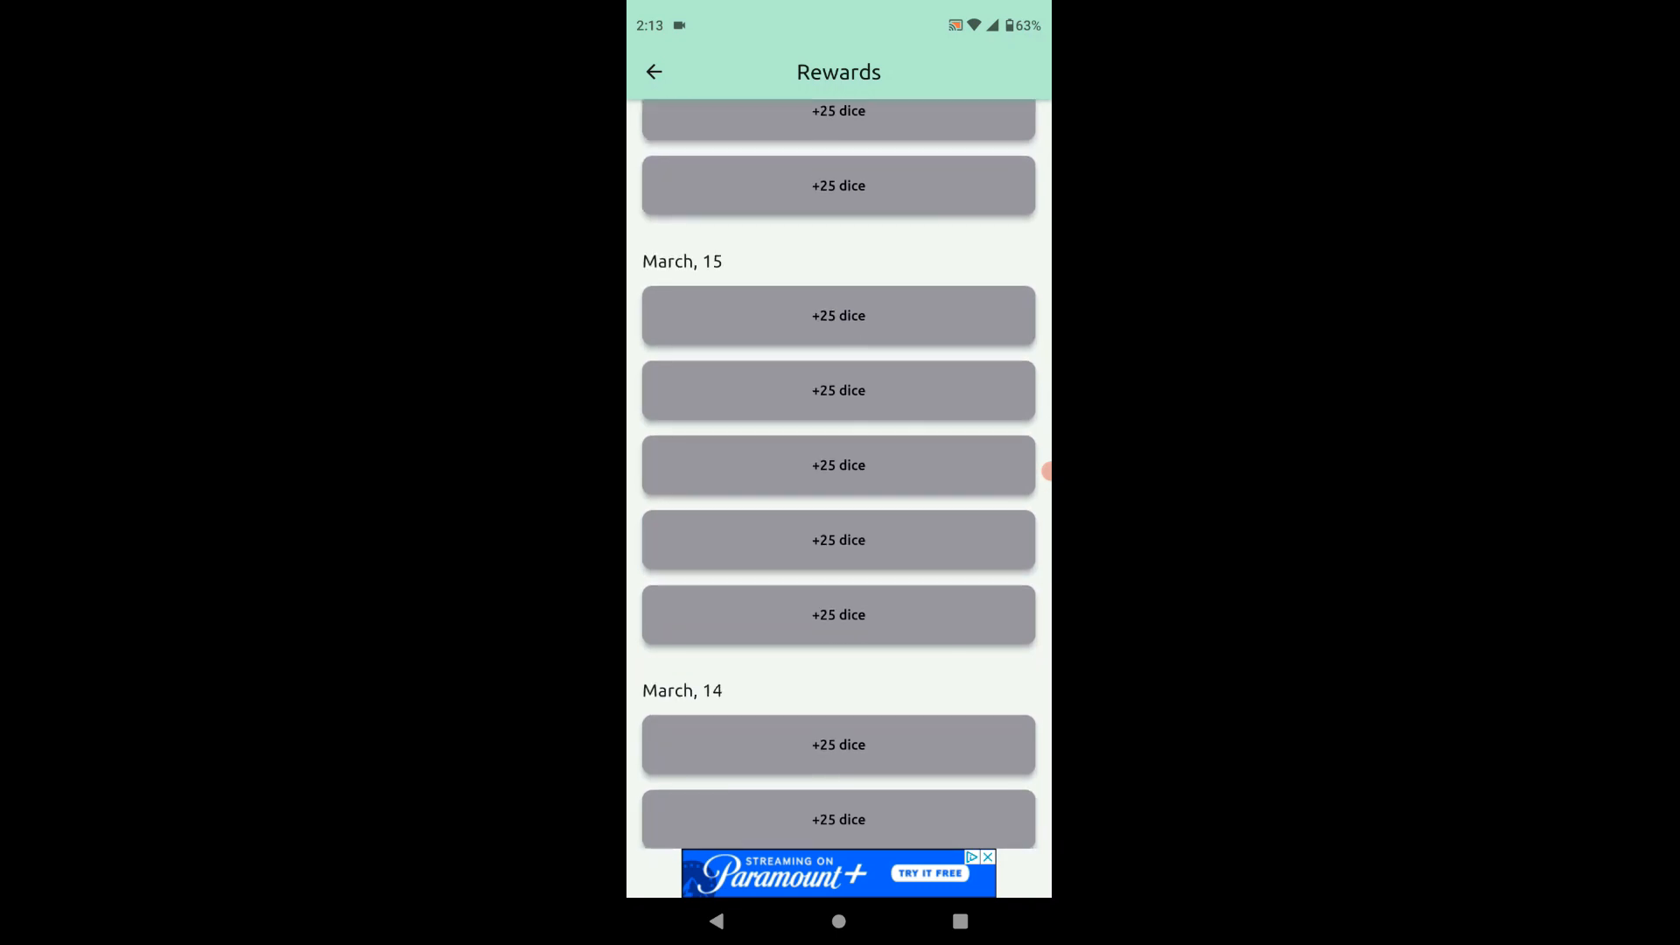
pyautogui.scroll(3)
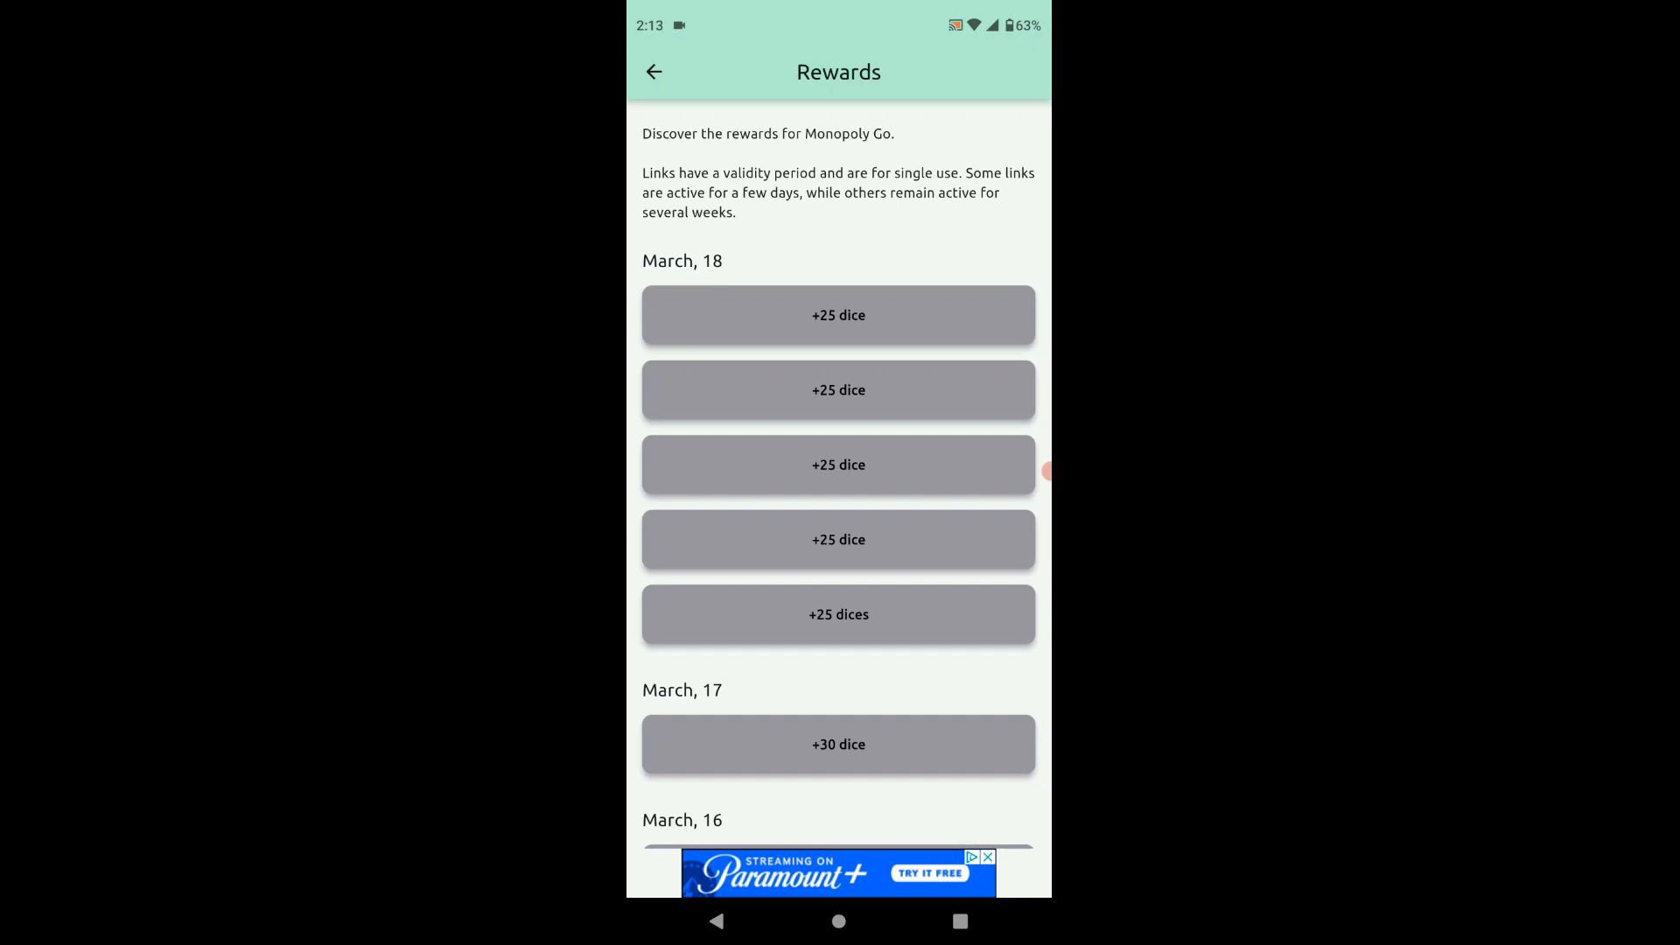
# View a March 18 +25 dice reward's details and send it to Monopoly GO to claim.
pyautogui.click(838, 315)
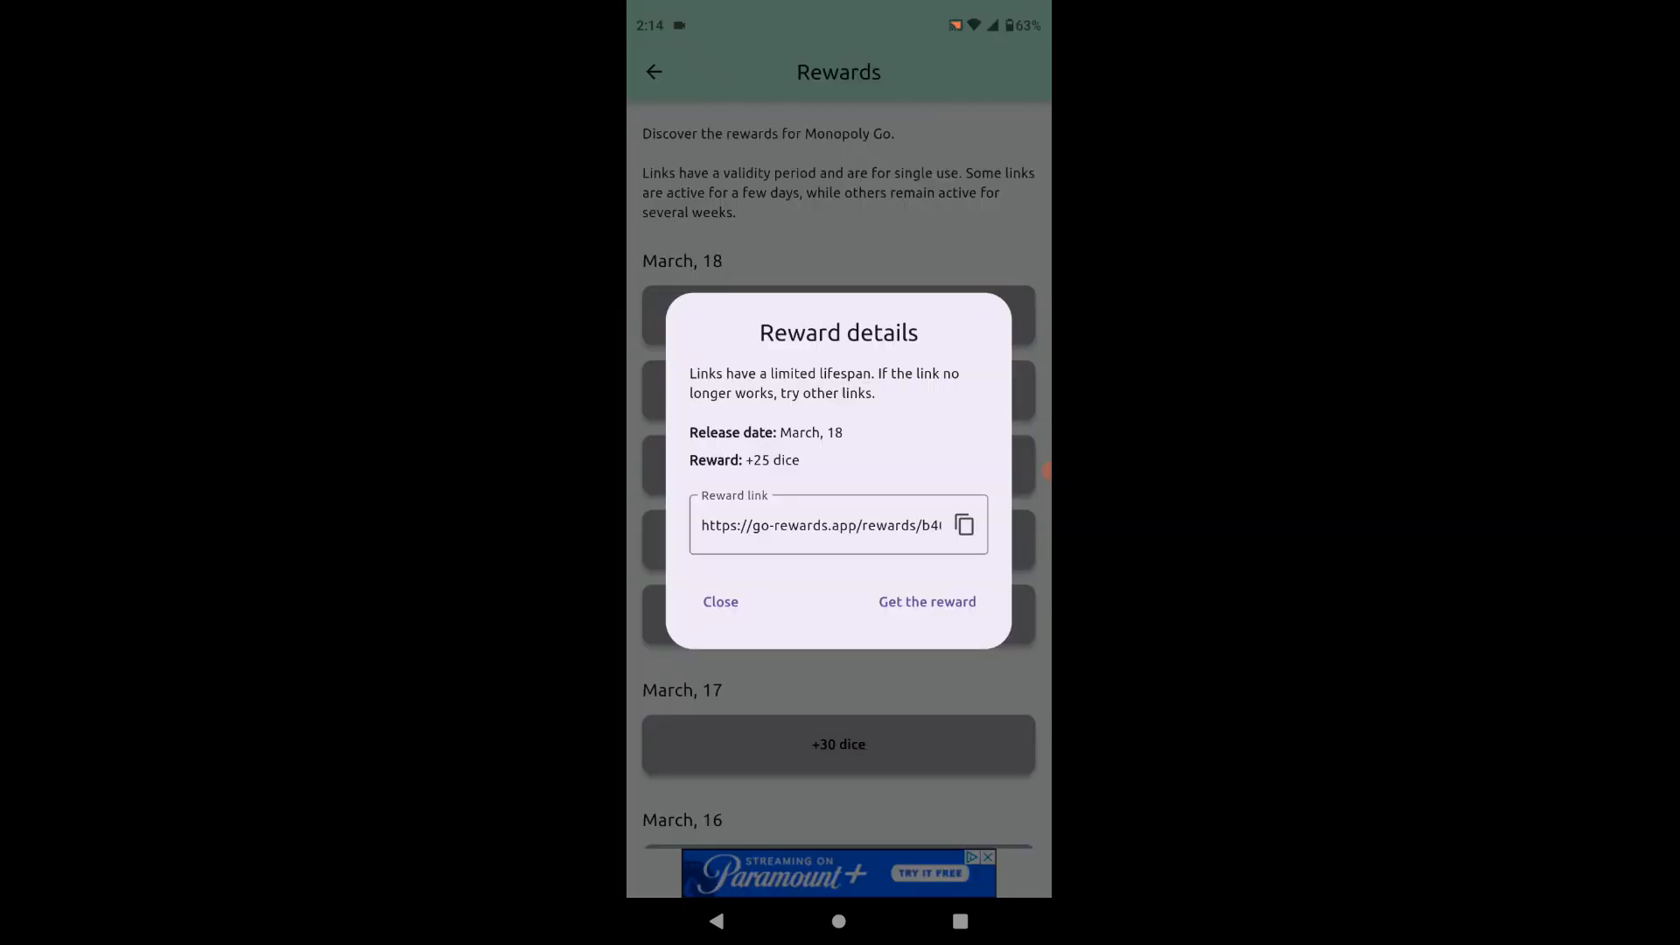
pyautogui.click(926, 600)
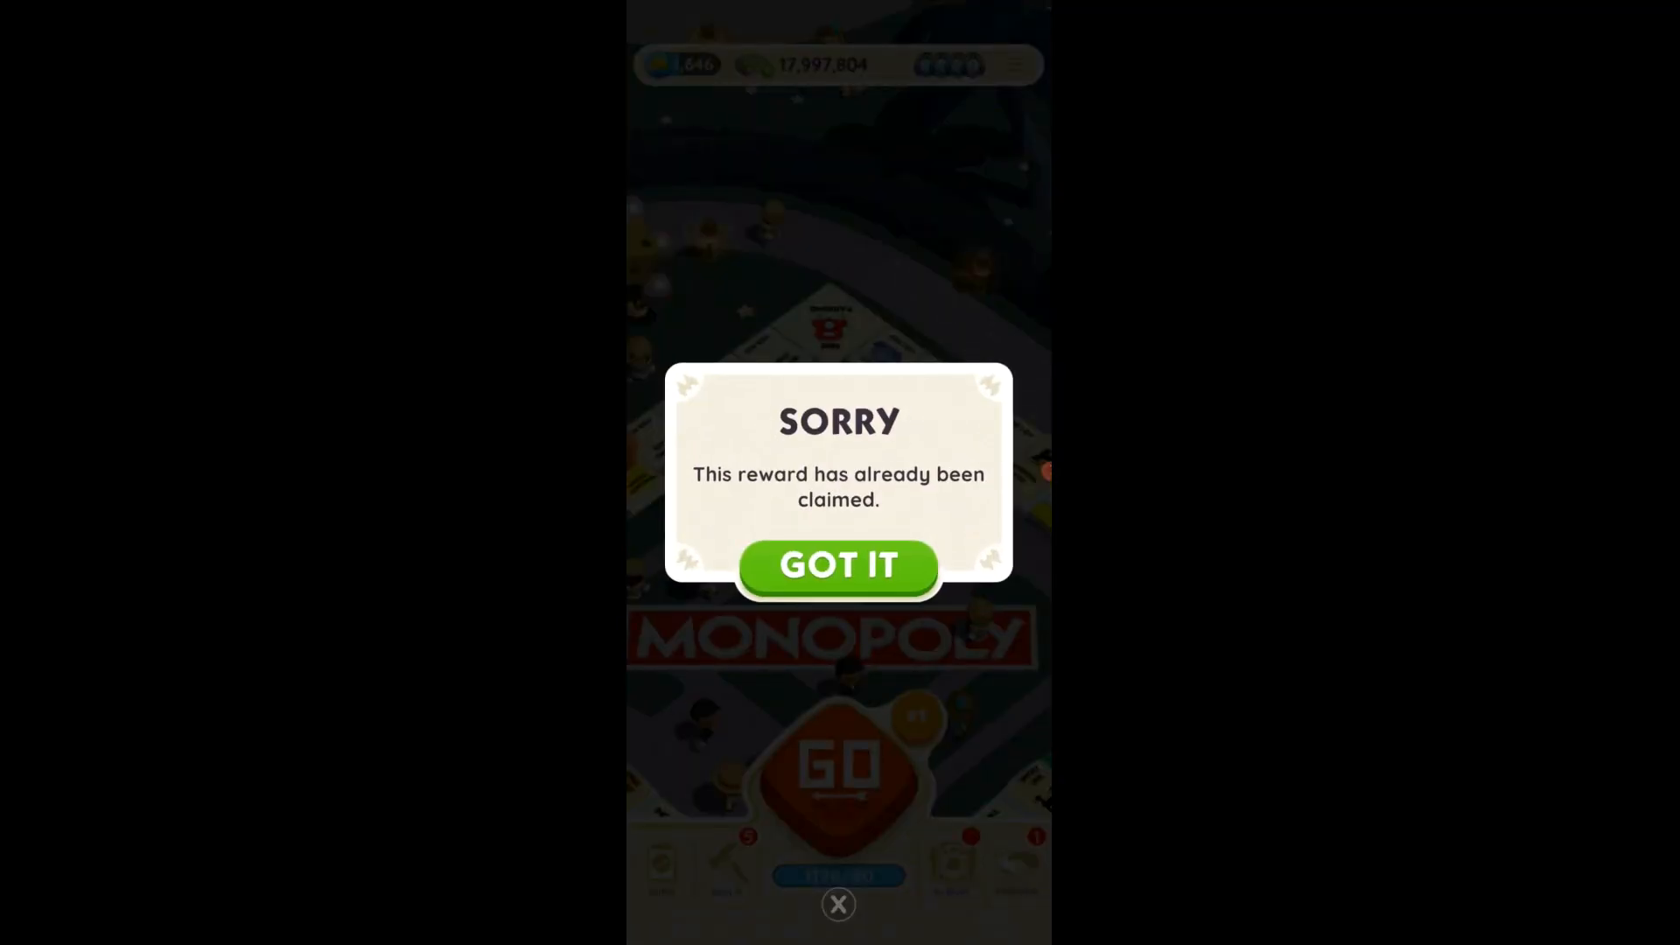
# Dismiss Monopoly GO's already-claimed Sorry notice and switch back to Go'Rewards' home menu.
pyautogui.click(838, 565)
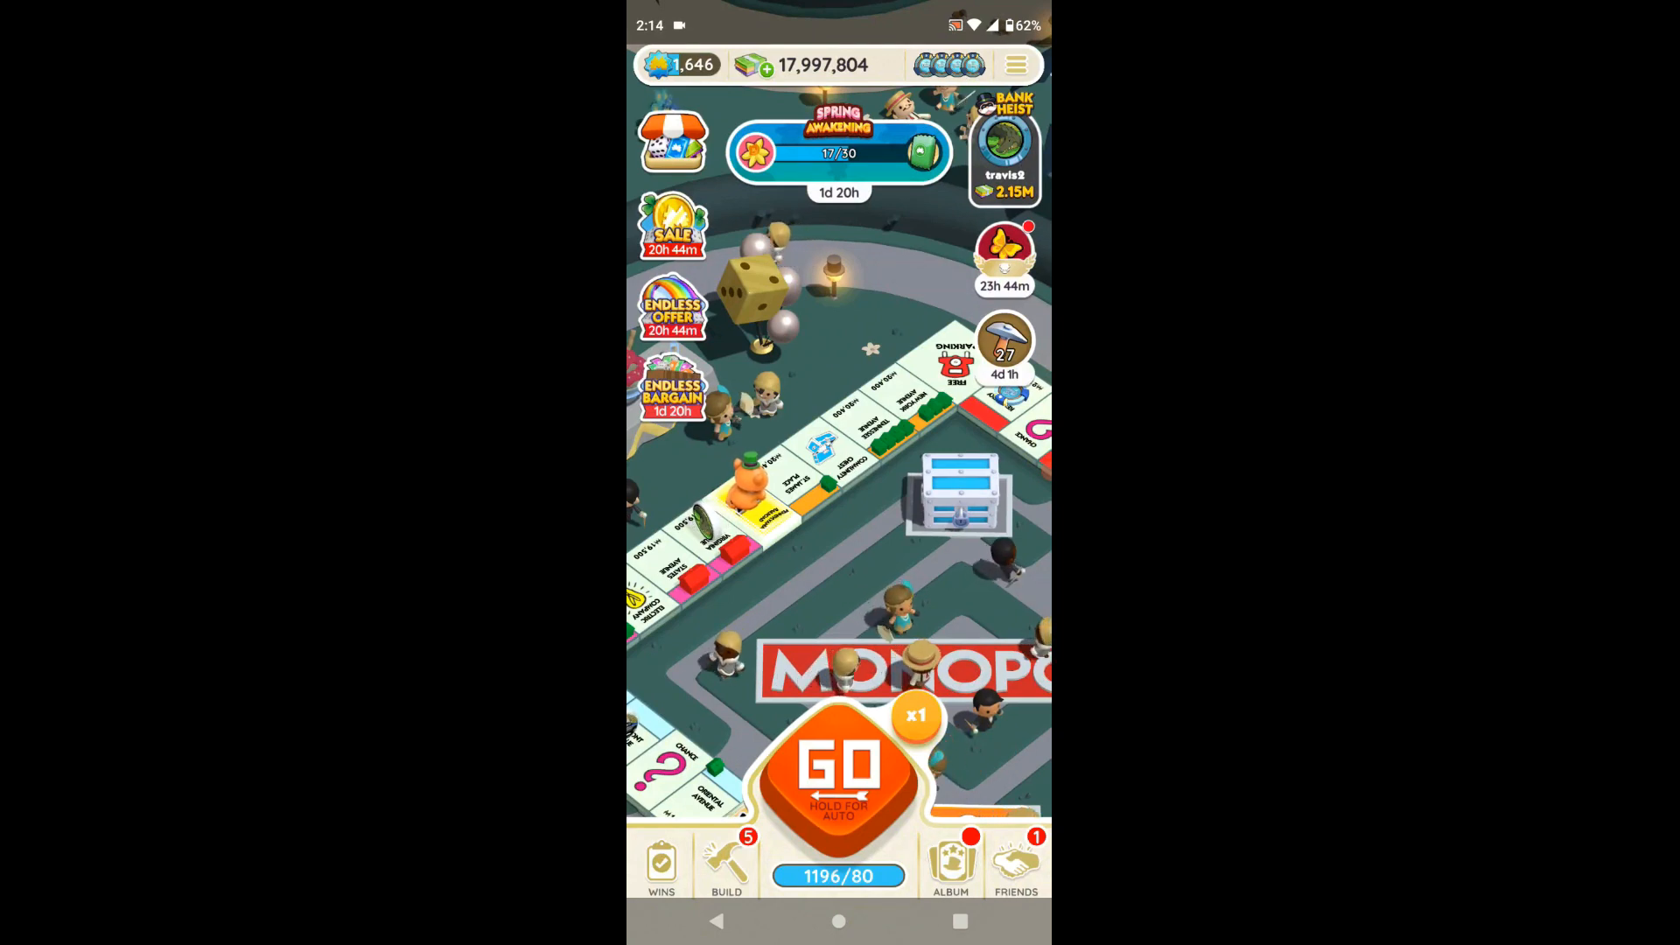
pyautogui.click(1015, 65)
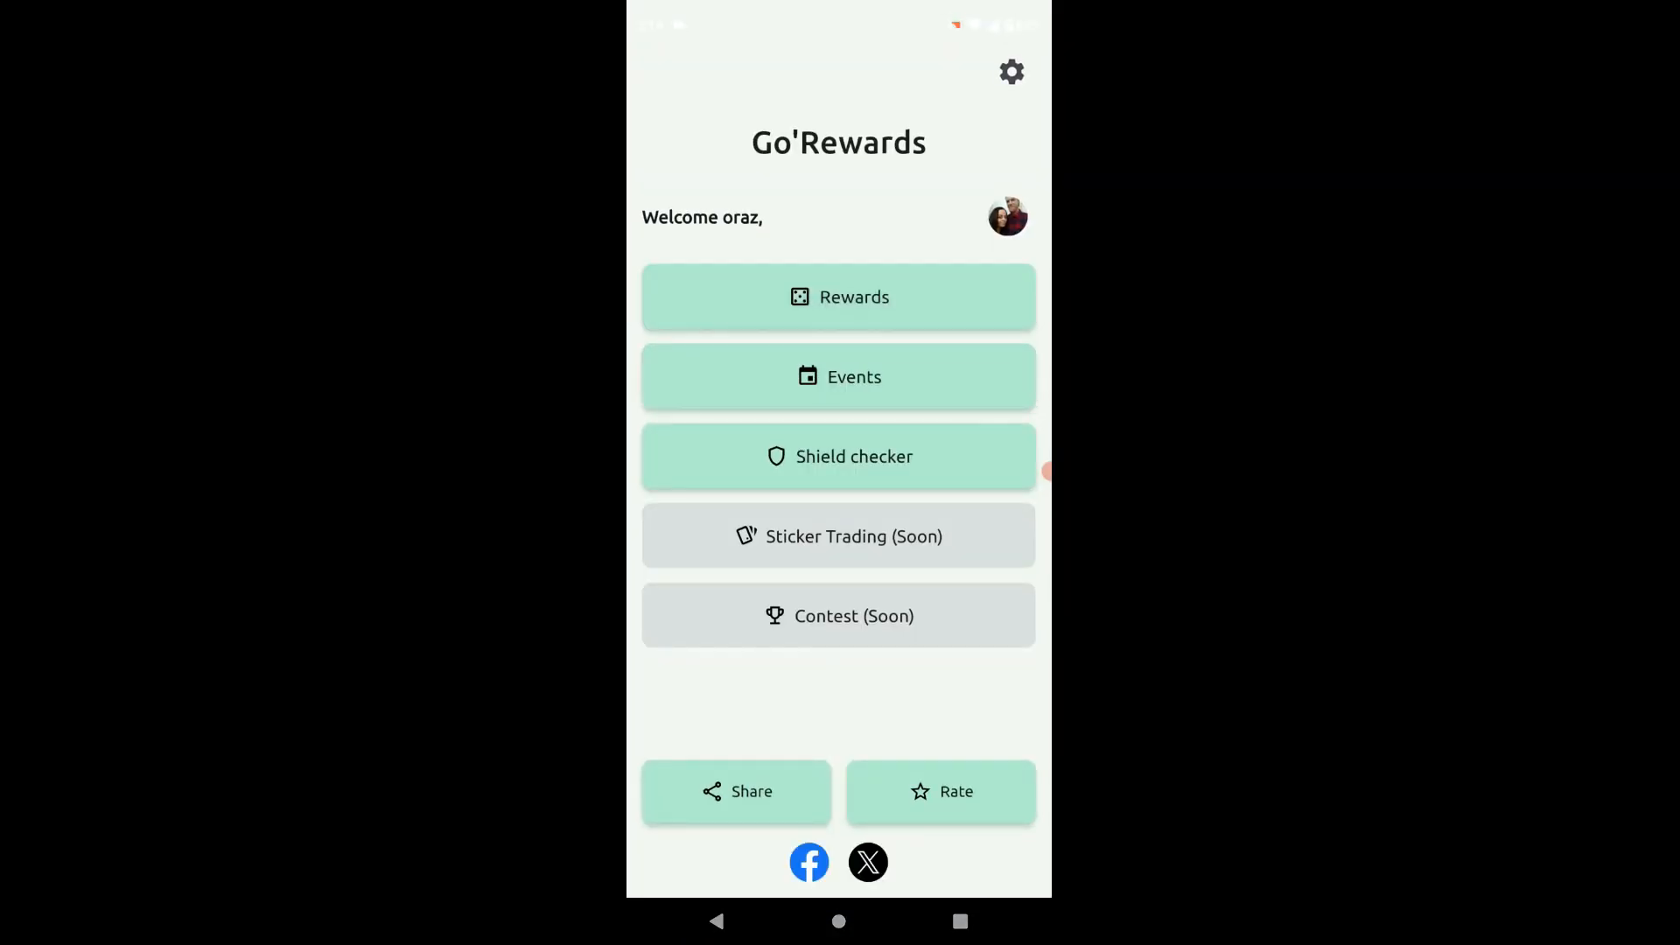
# Enter Events, choose Live Events, and close the ad to show the March 18, 2024 events list.
pyautogui.click(838, 376)
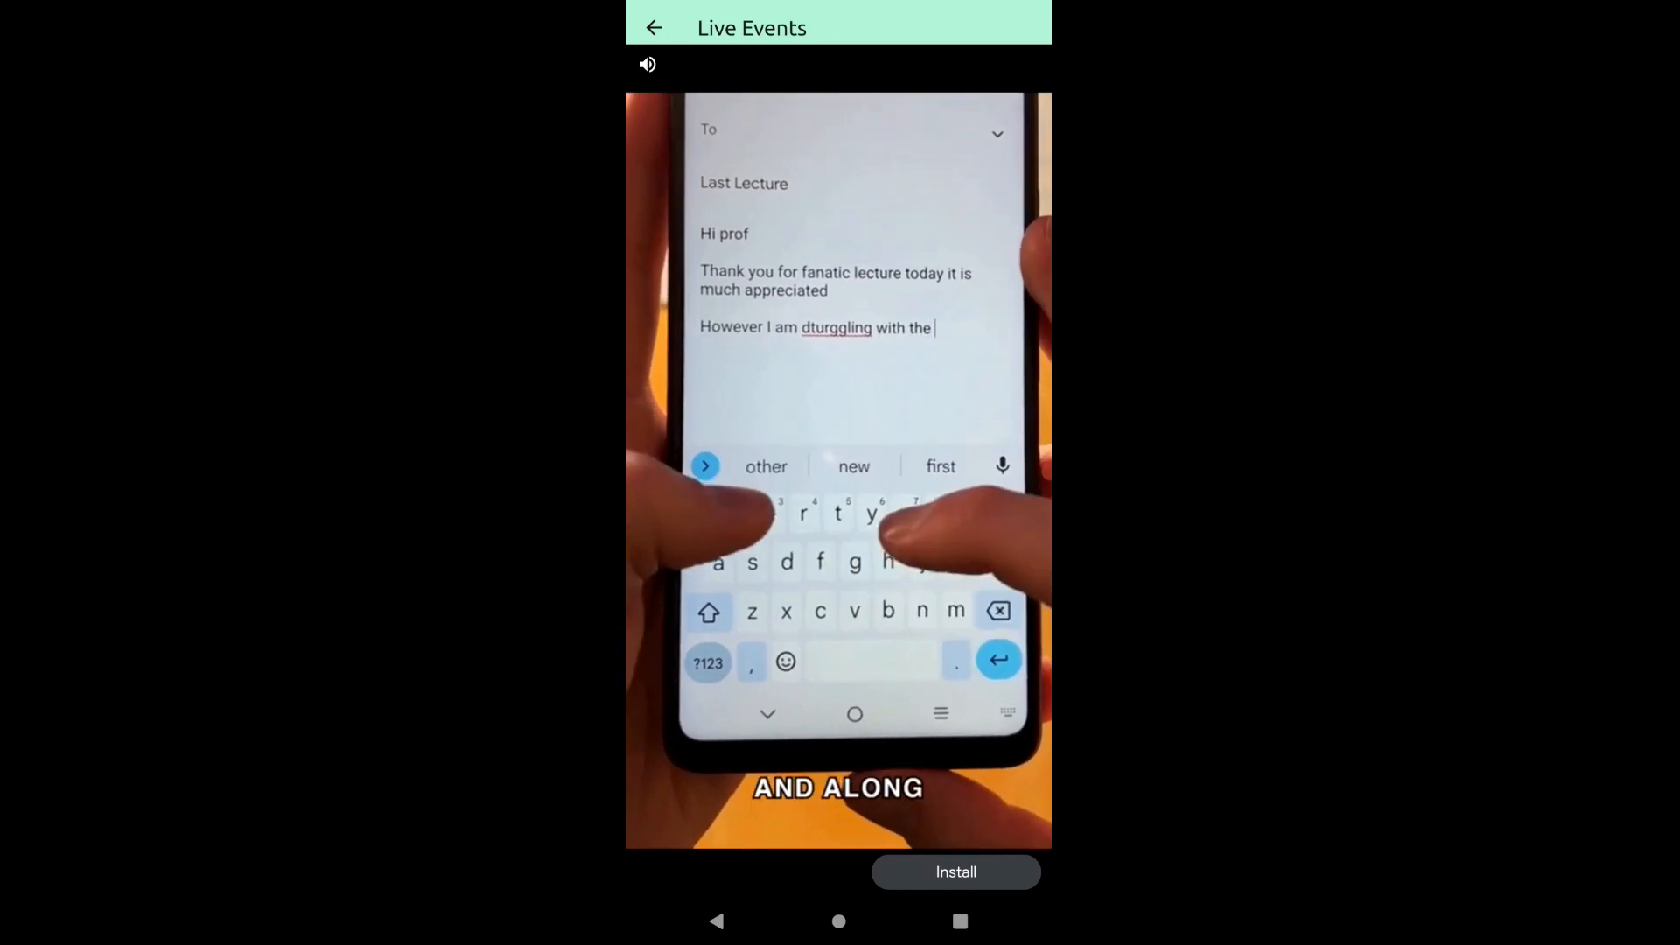
pyautogui.write('quadratic dicrminant')
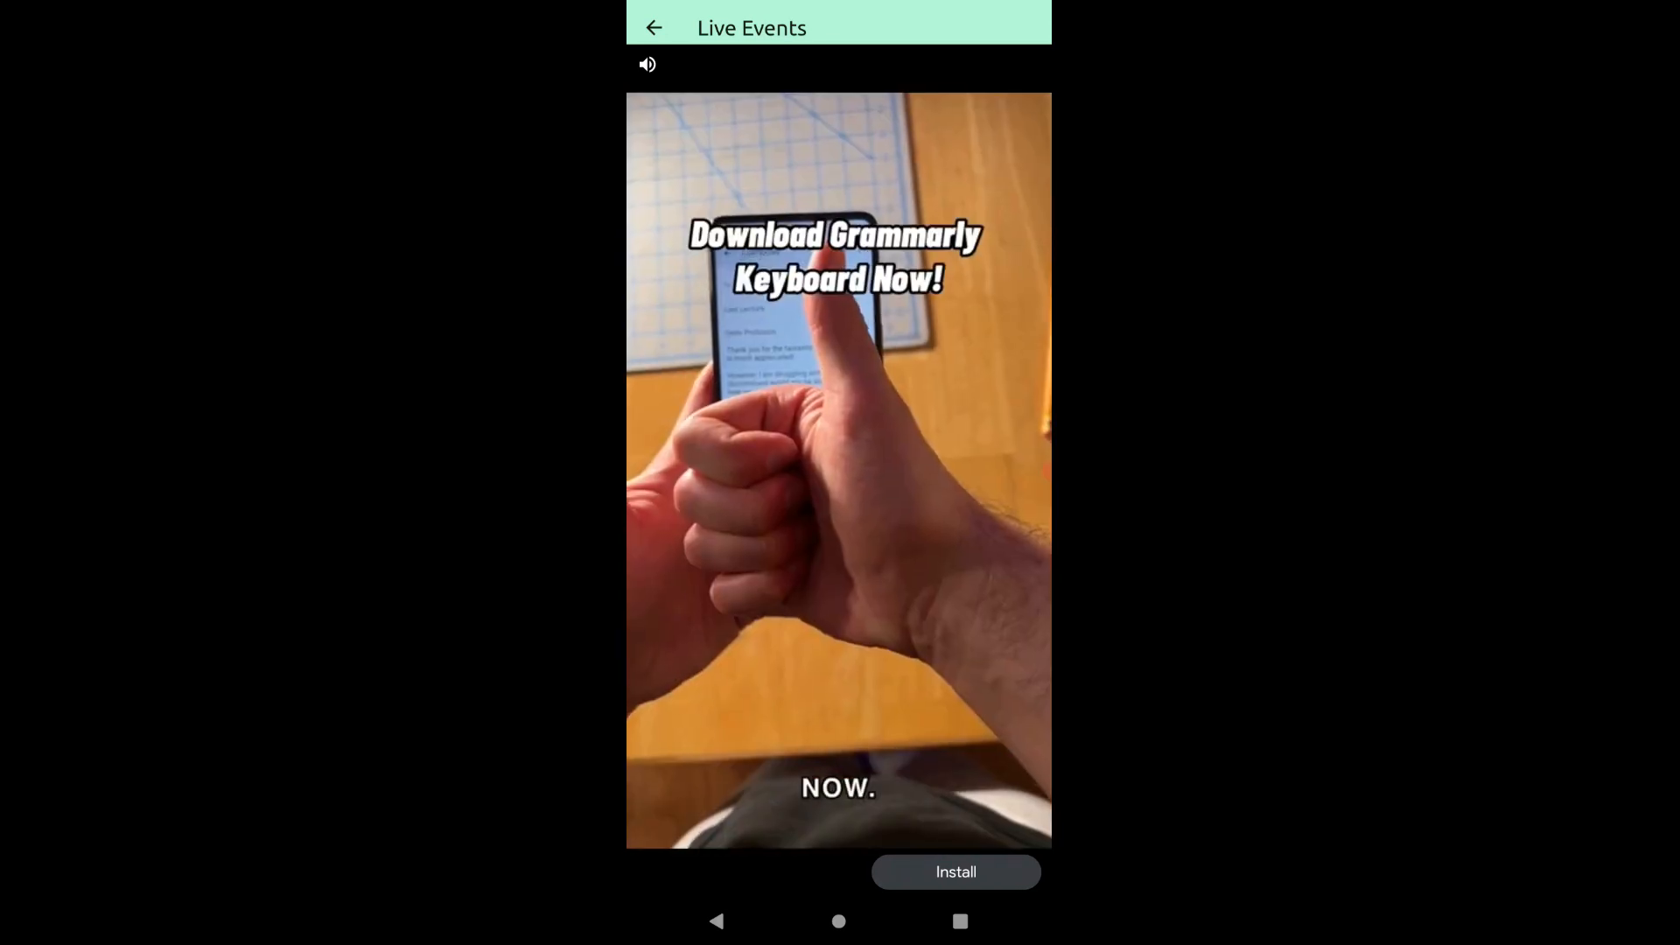
pyautogui.click(956, 871)
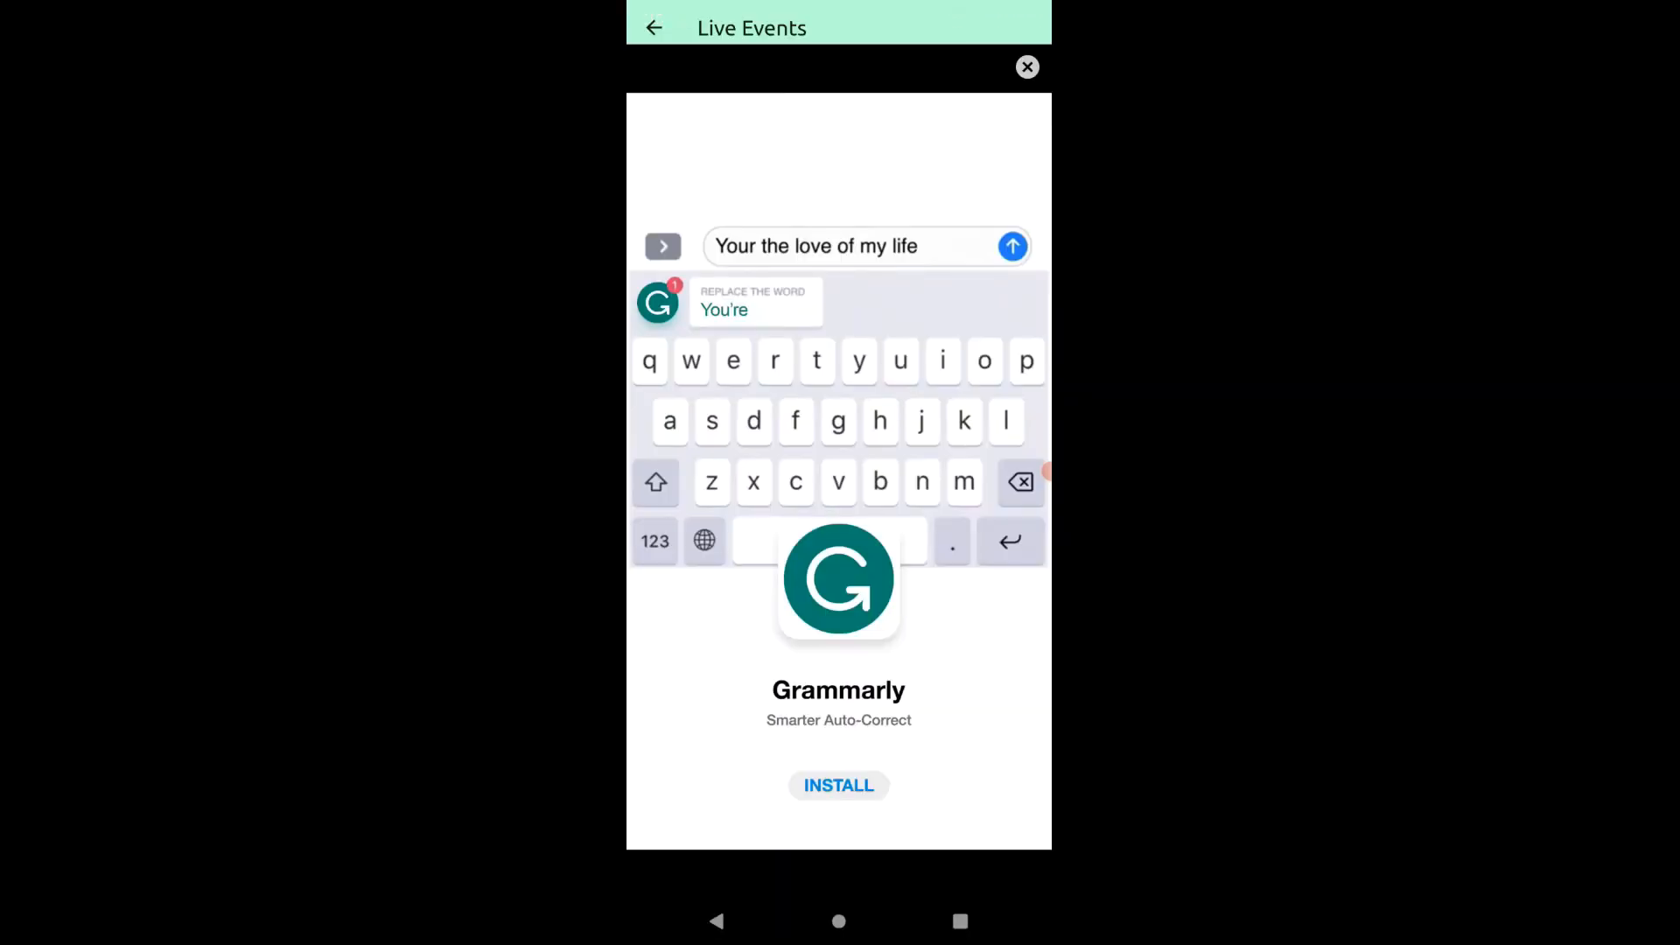
pyautogui.click(1026, 66)
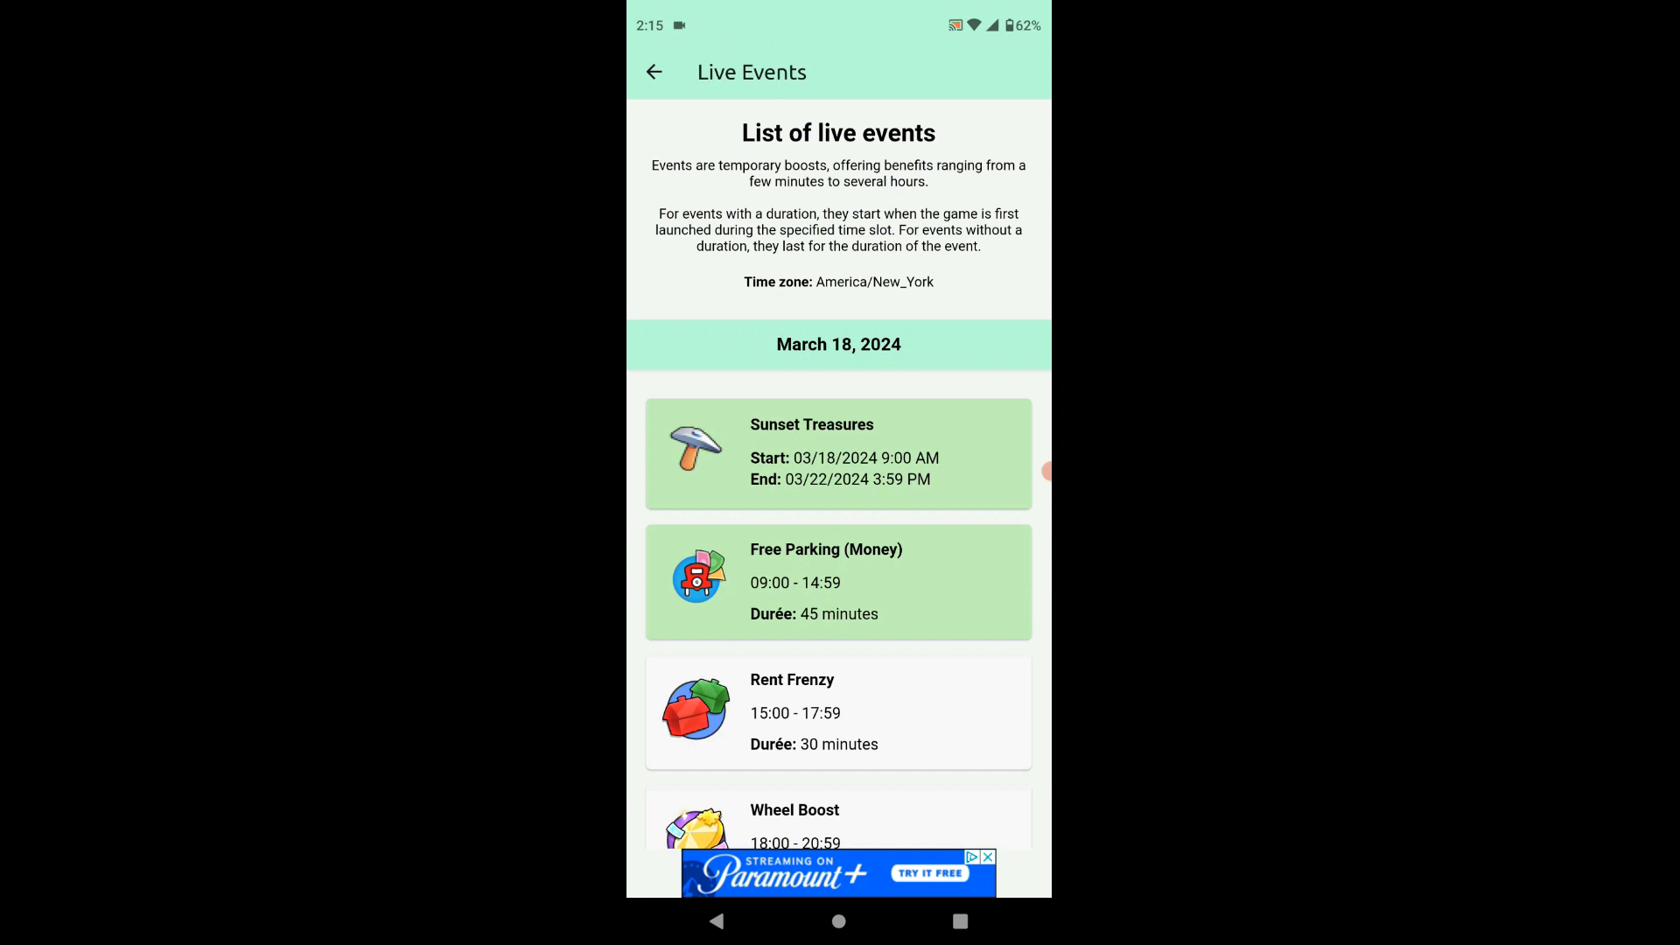
# Scroll the March 18 live events through Wheel Boost and Rent Frenzy, then back out to the home menu.
pyautogui.scroll(-3)
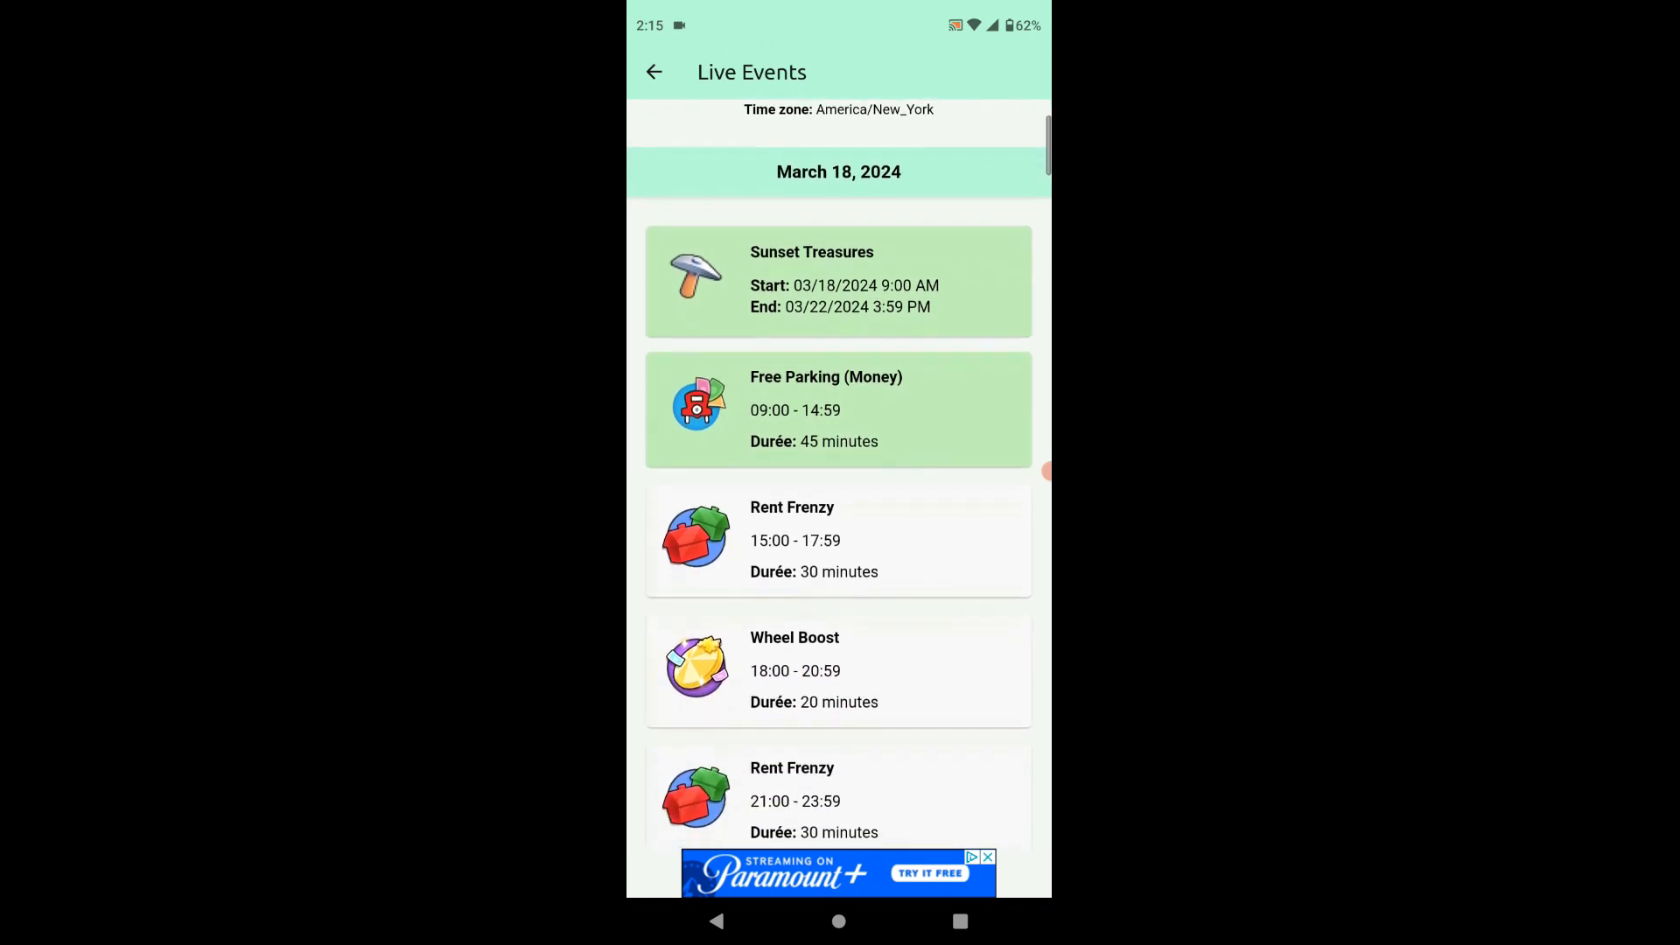
pyautogui.scroll(3)
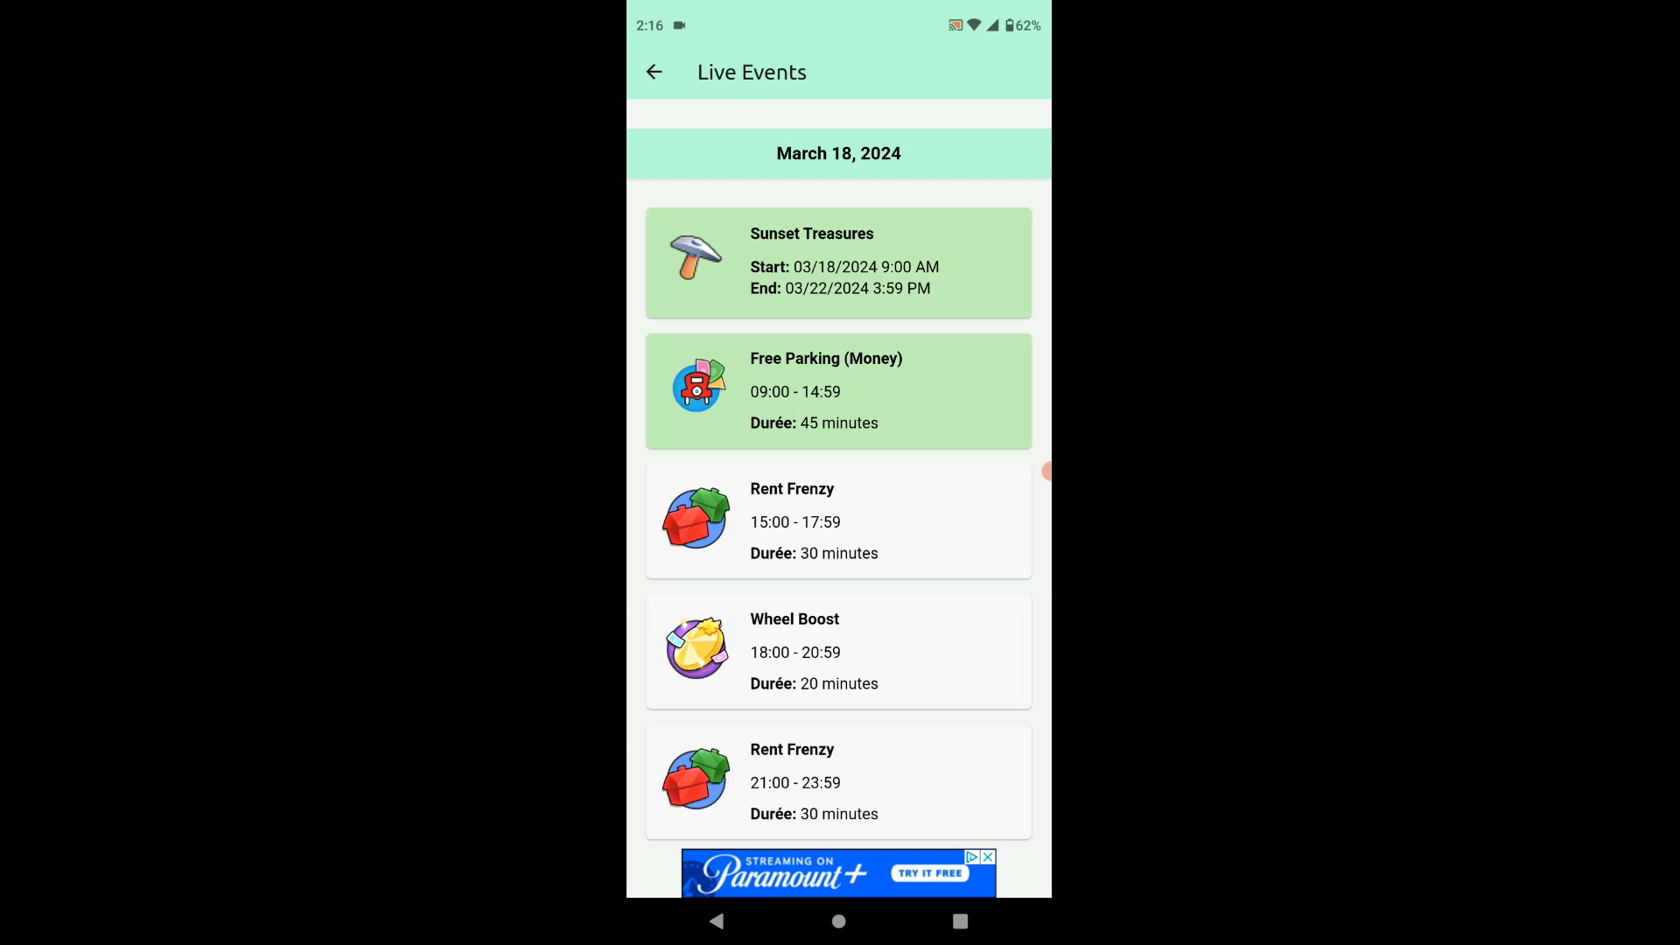
pyautogui.click(653, 72)
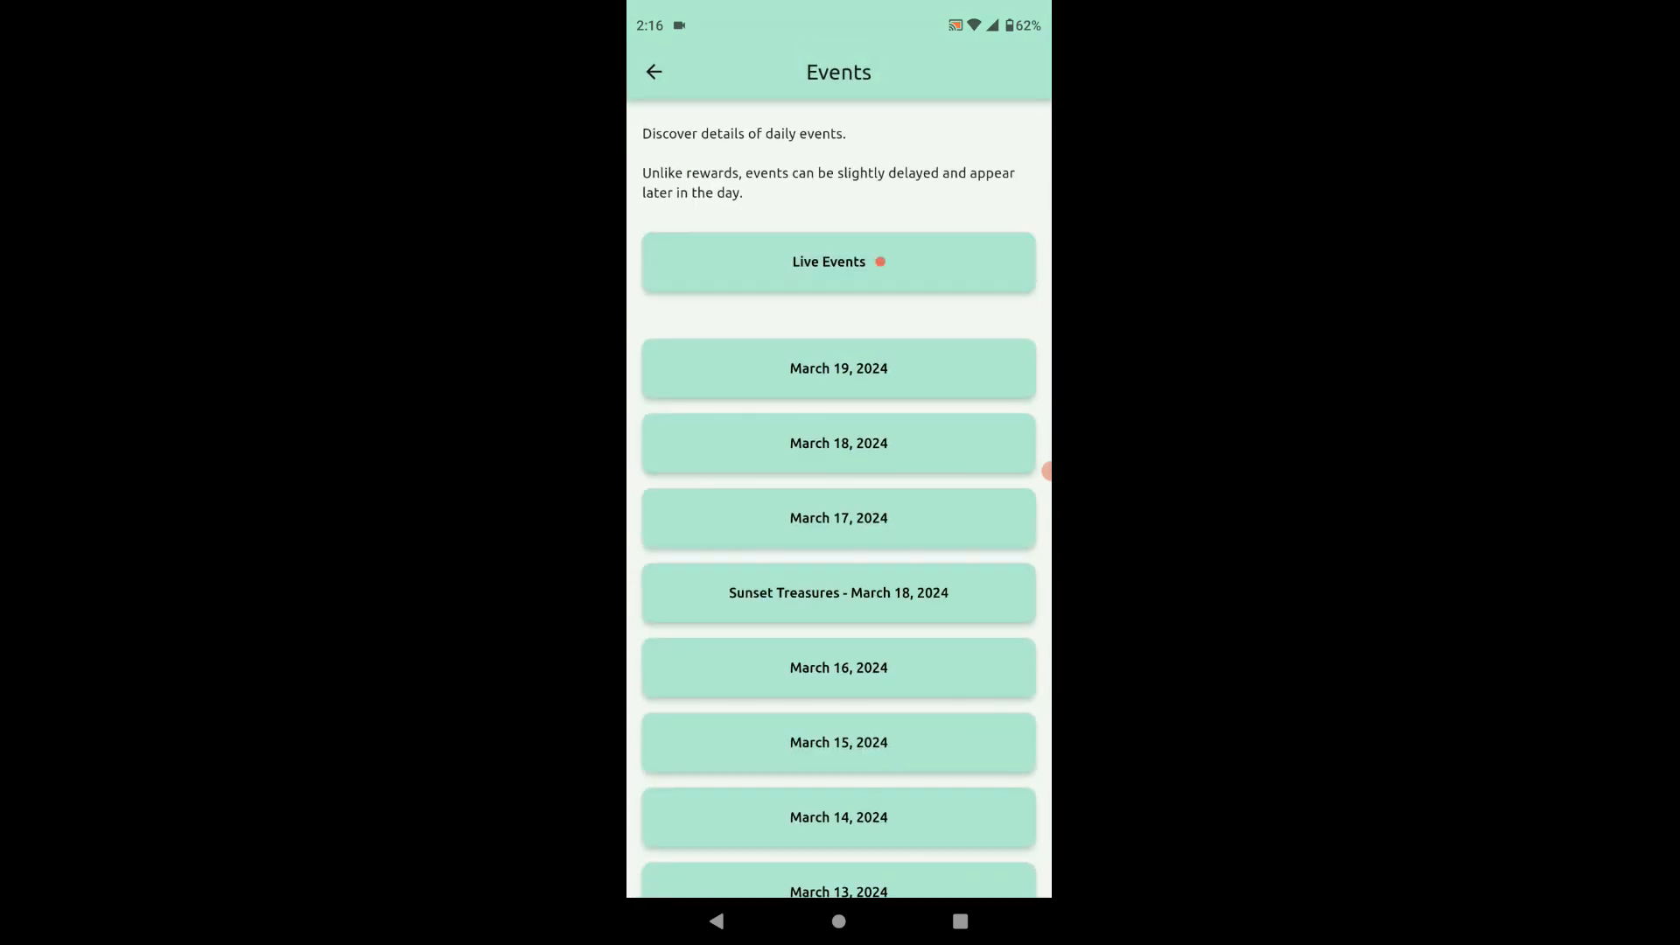
pyautogui.click(653, 71)
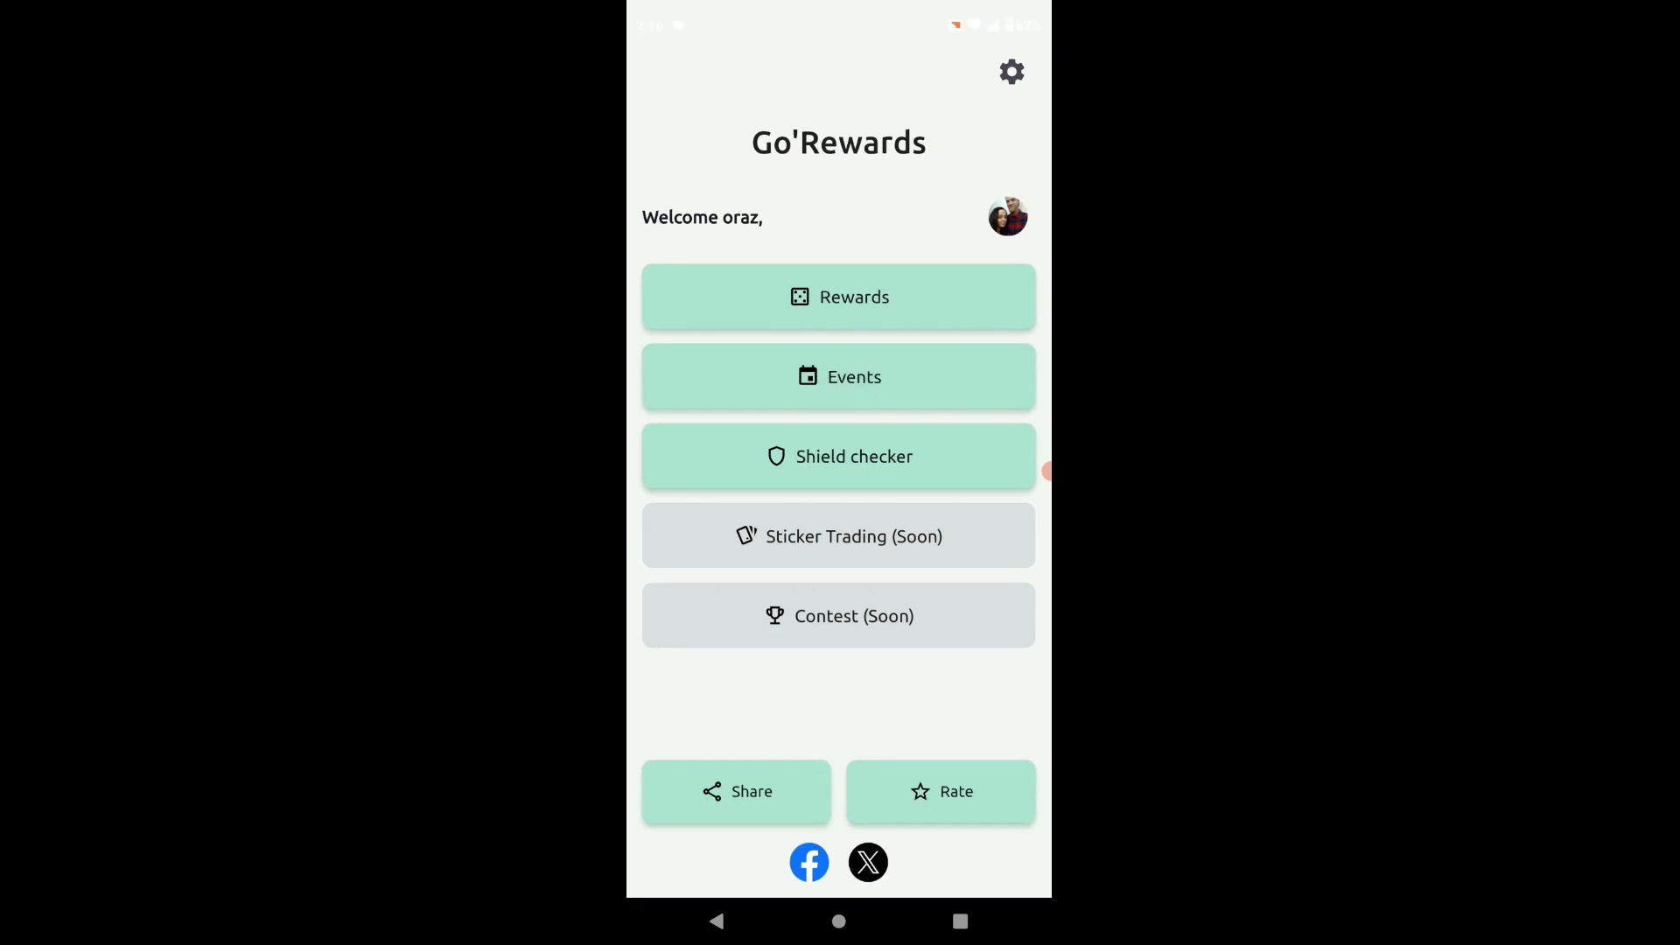